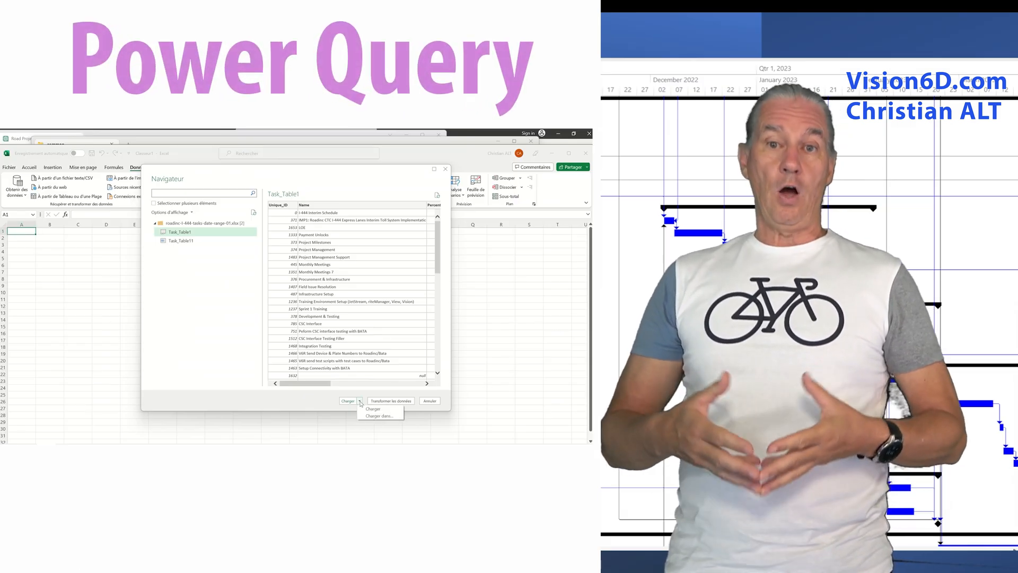
- Click around the project window and scroll through the task list
click(347, 401)
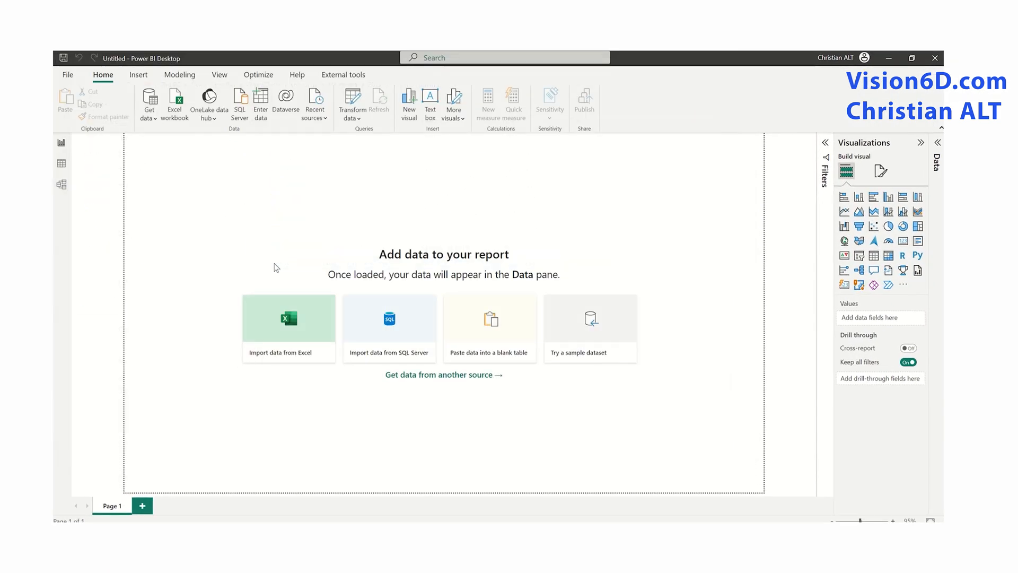
click(289, 318)
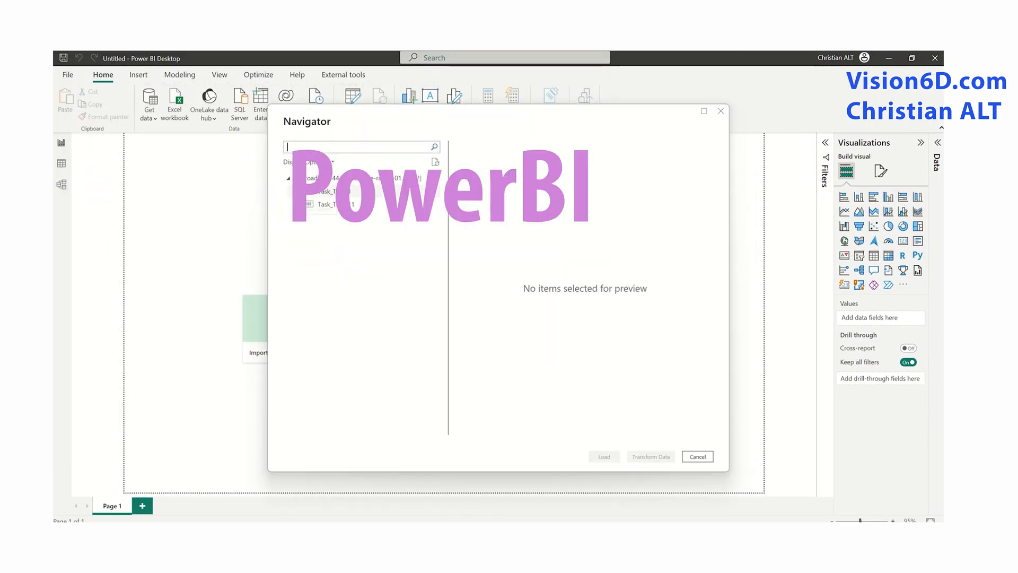
click(697, 456)
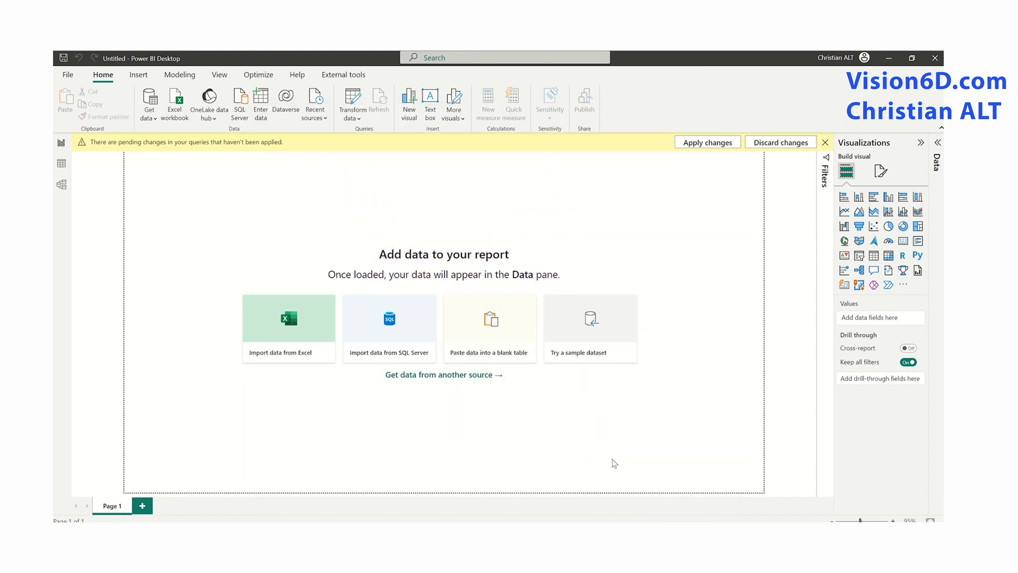
click(707, 142)
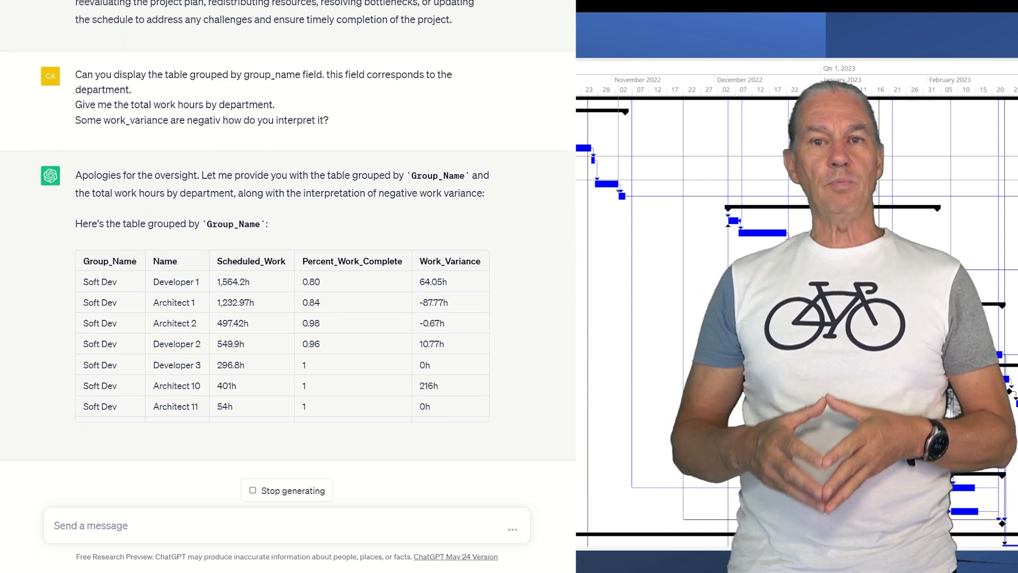
scroll(down, 3)
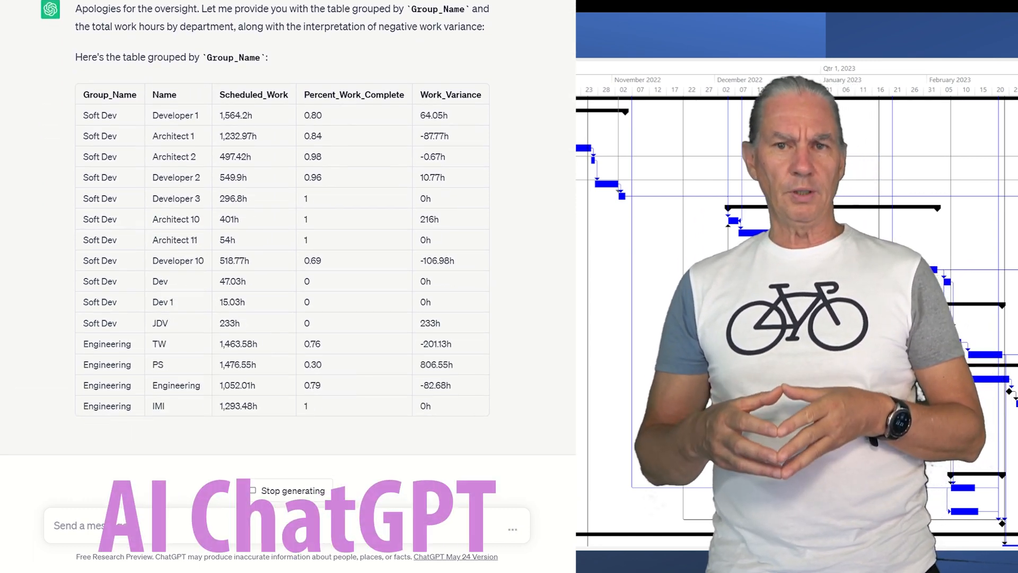
scroll(down, 3)
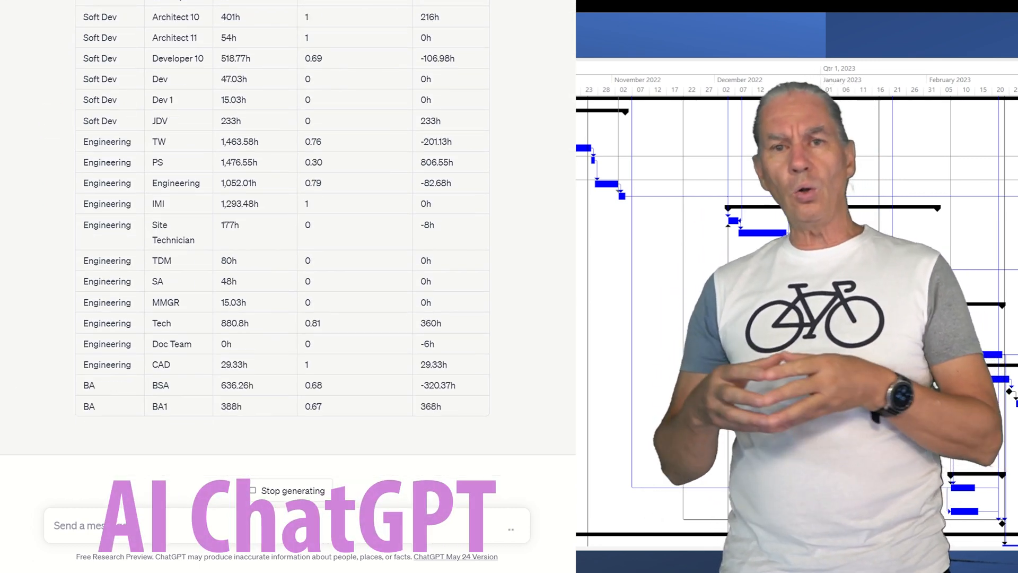
scroll(down, 3)
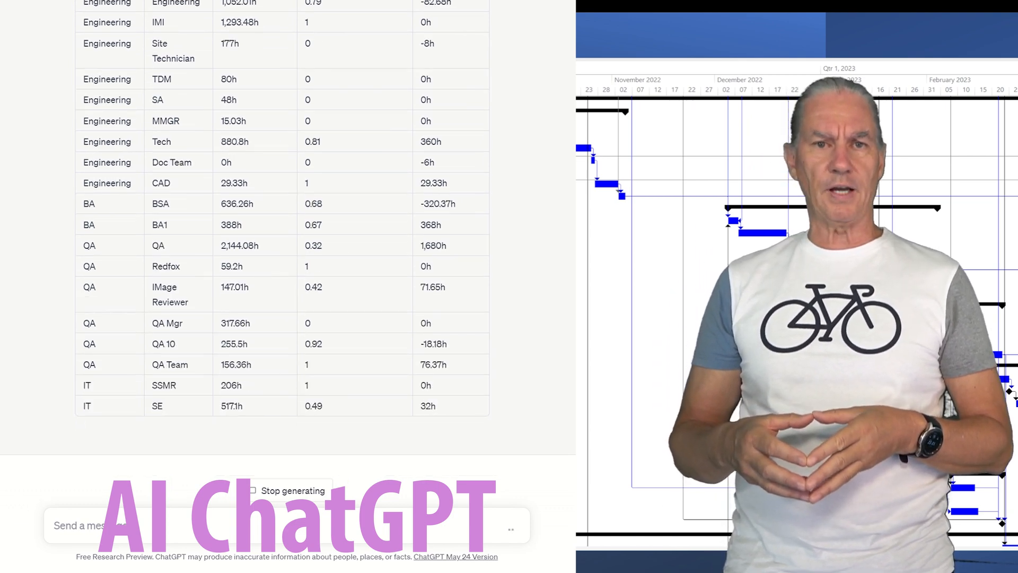
scroll(down, 3)
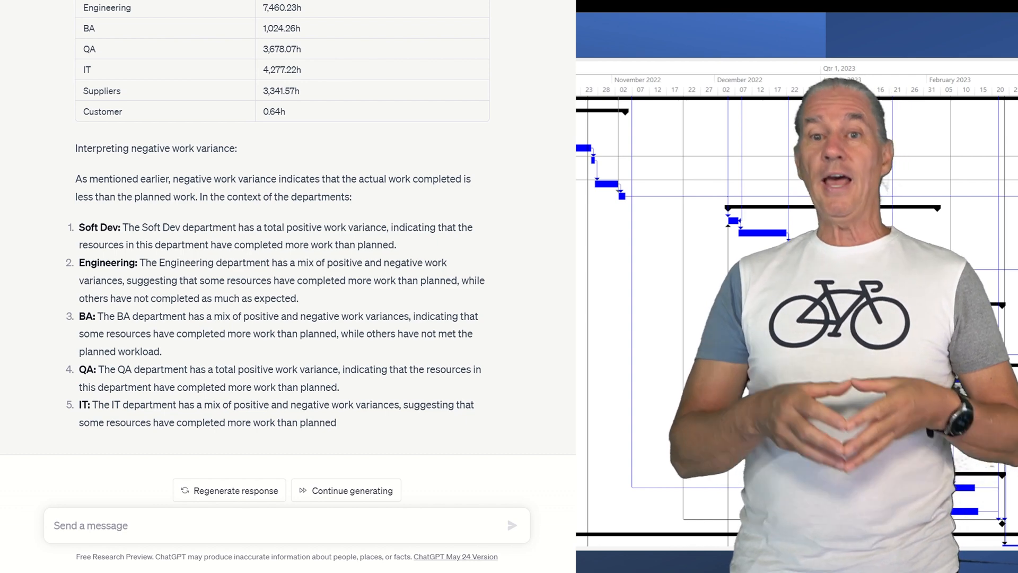
scroll(up, 3)
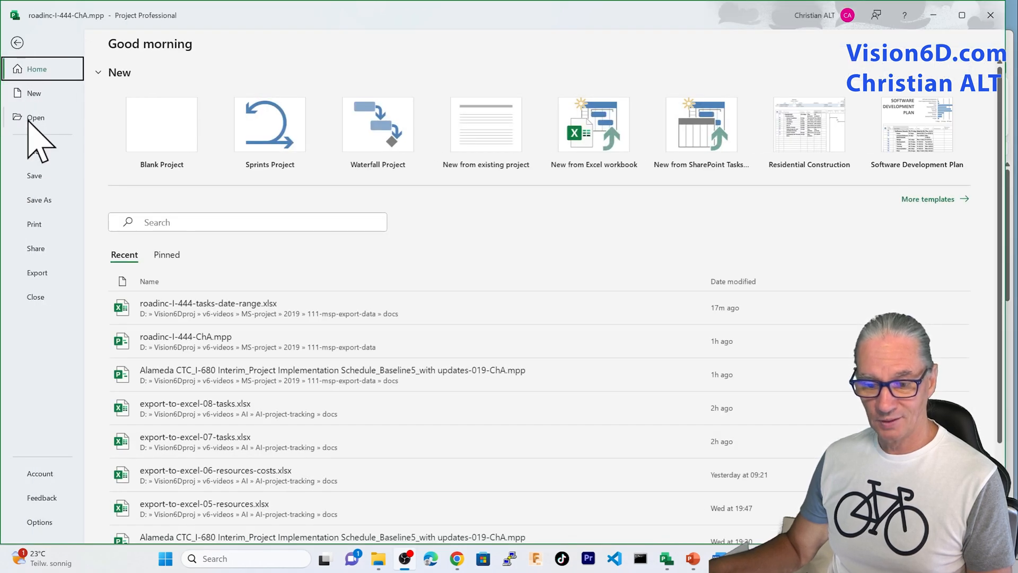
- Export the project as a Microsoft Excel Workbook file via Save As
click(37, 272)
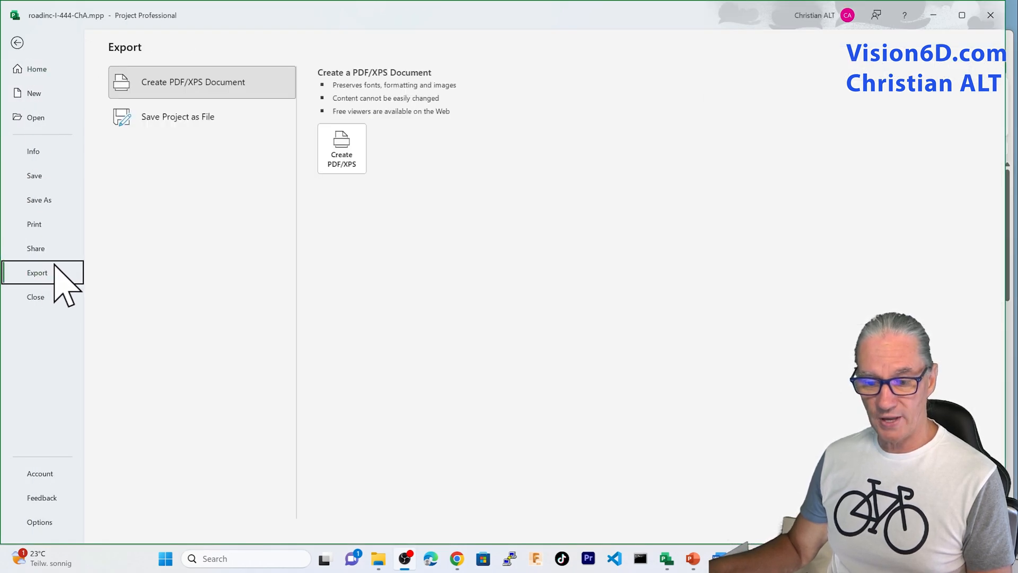
mouse_move(182, 126)
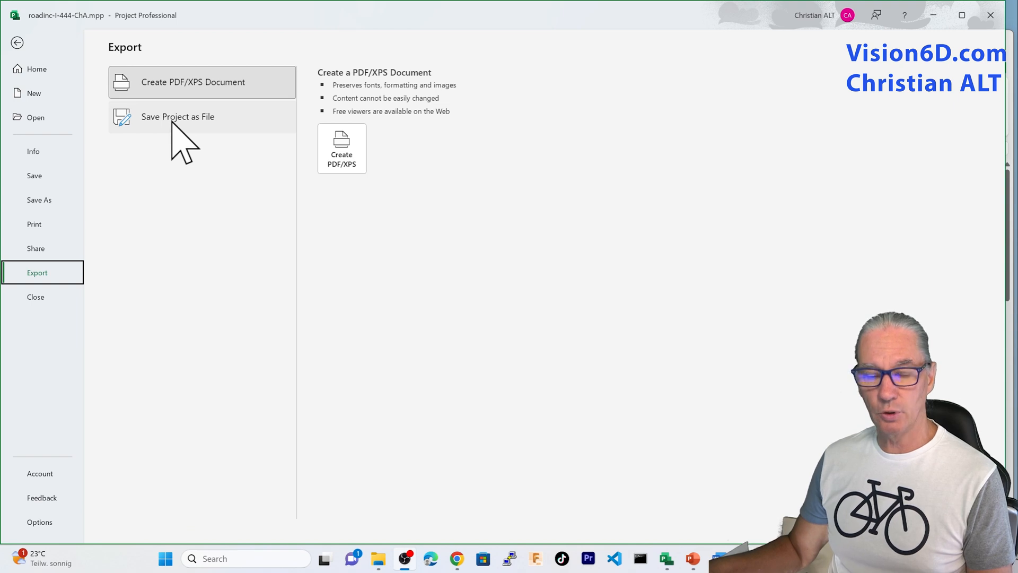
click(178, 116)
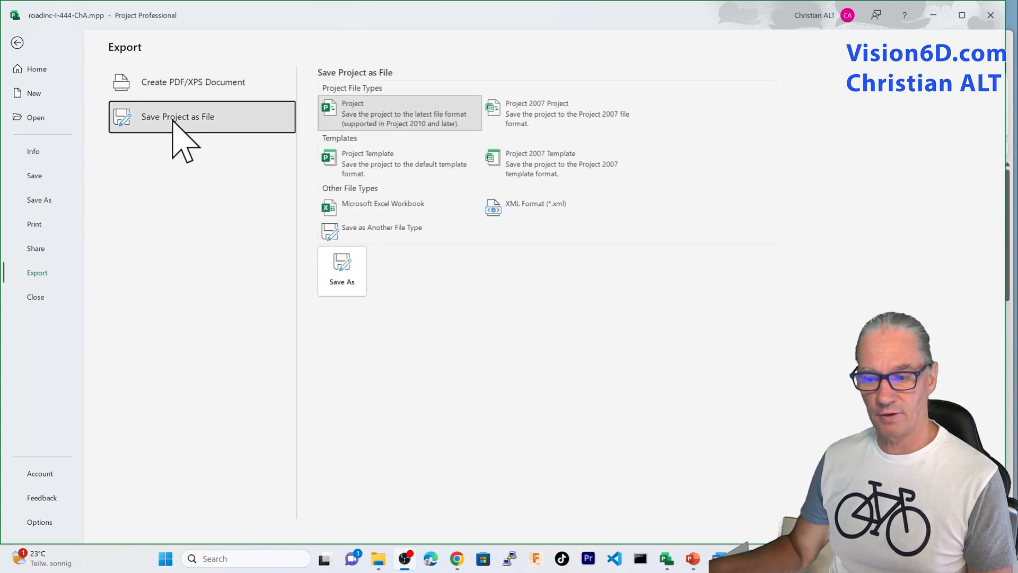
mouse_move(383, 208)
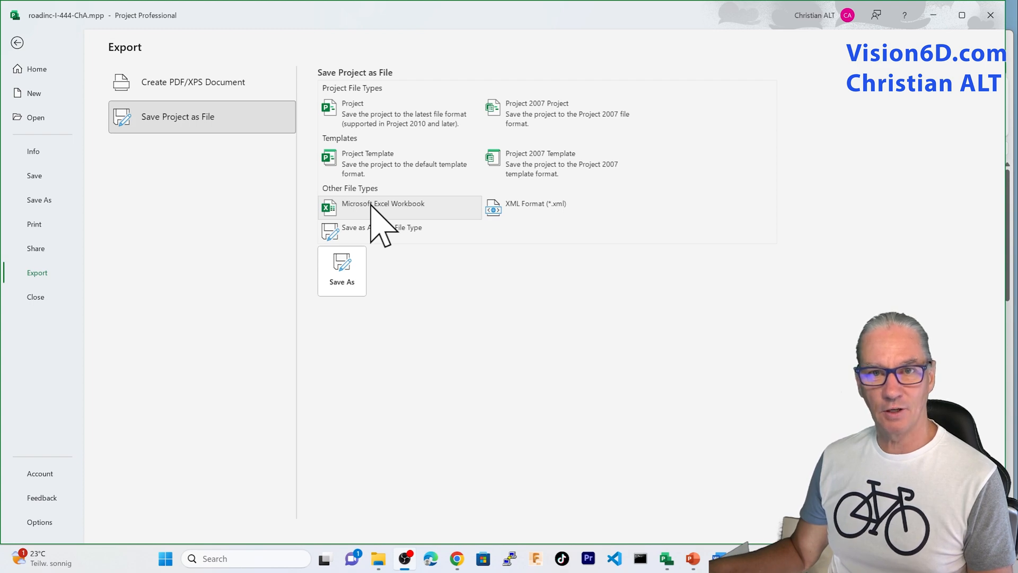
mouse_move(350, 286)
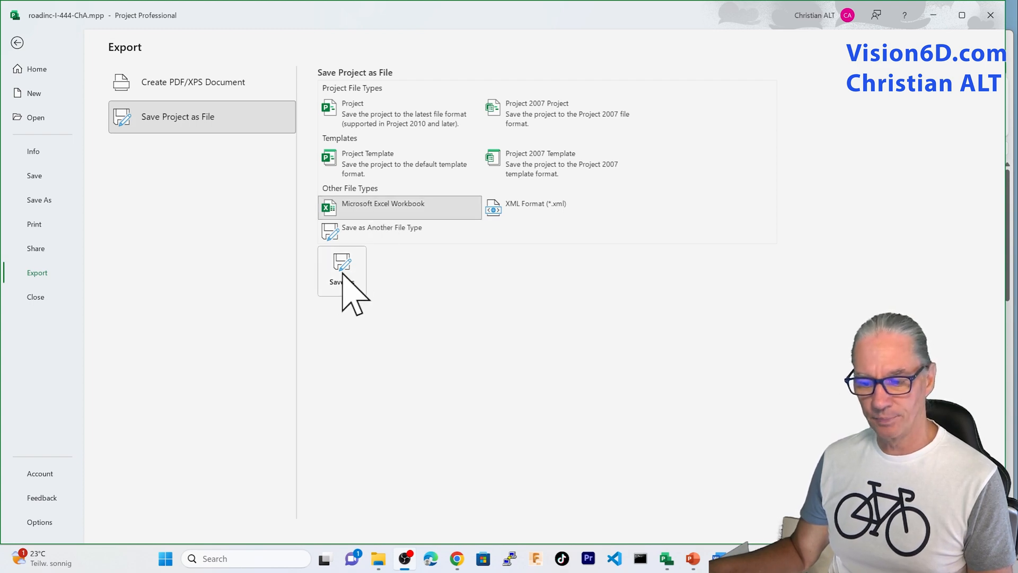
click(342, 281)
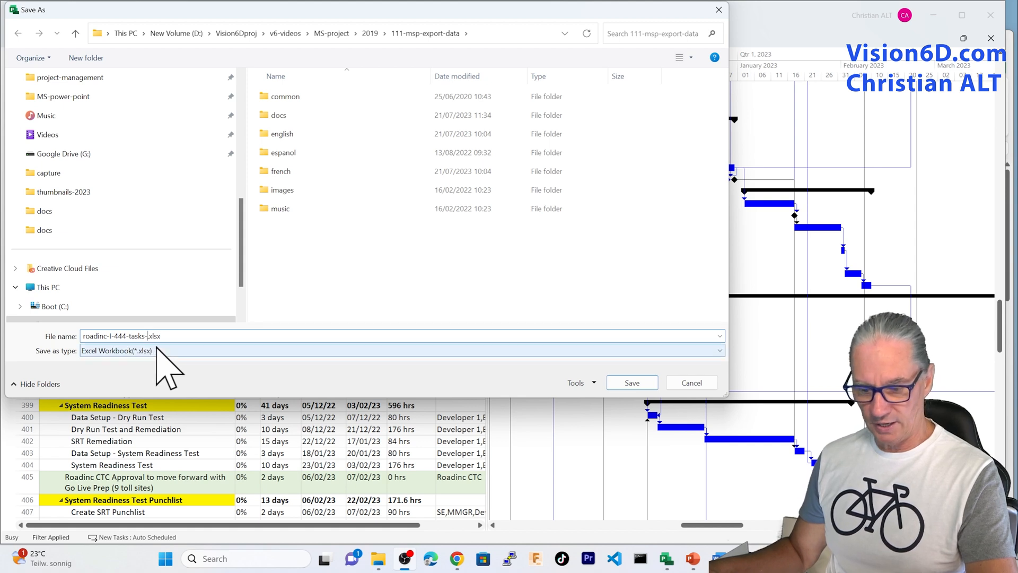
- Save the export as roadinc-I-444-tasks-date-range.xlsx
text(date-range)
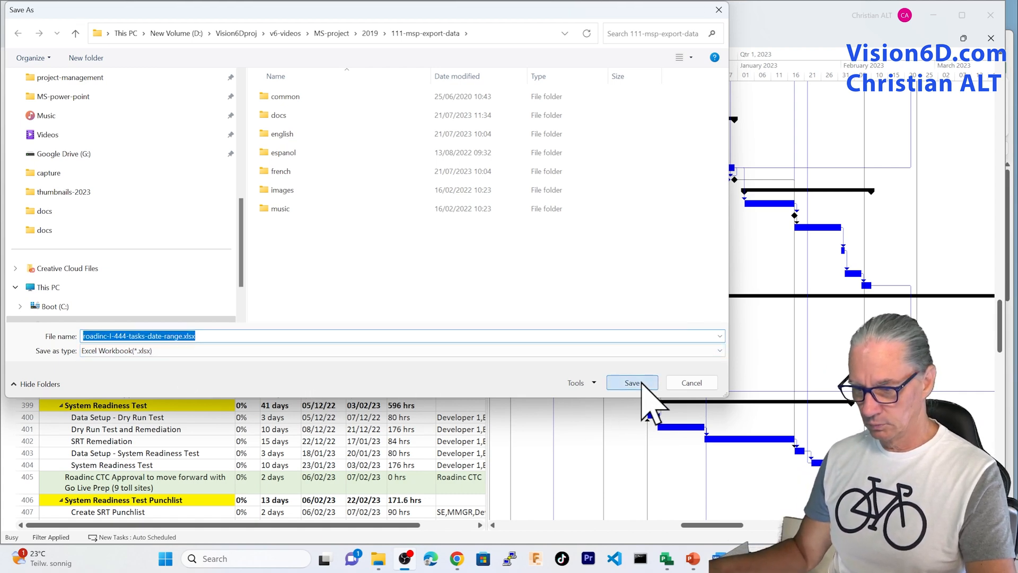
click(631, 383)
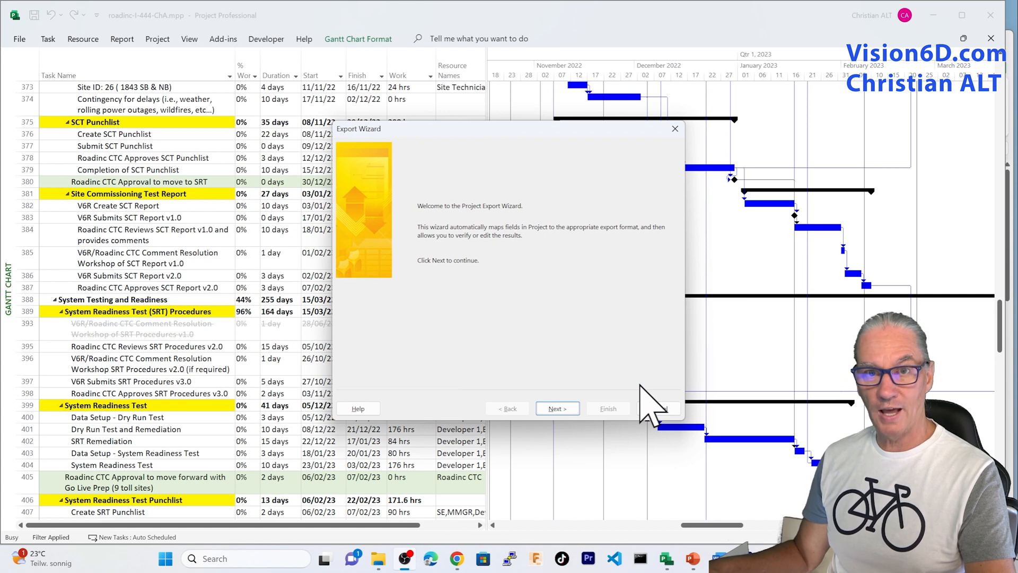
mouse_move(577, 408)
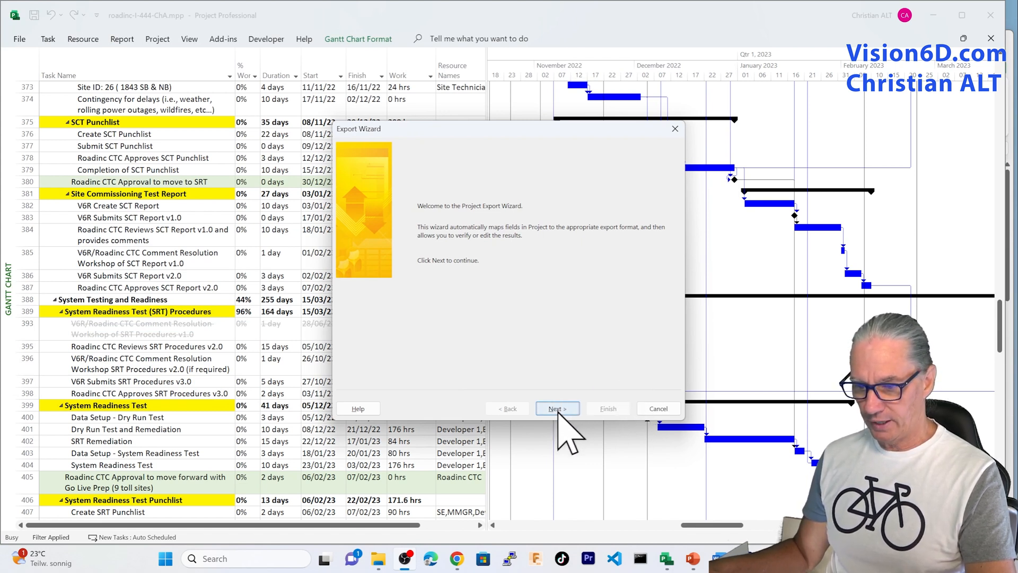
- Choose Selected Data and a New map in the Export Wizard, reverting from Use existing map
click(557, 409)
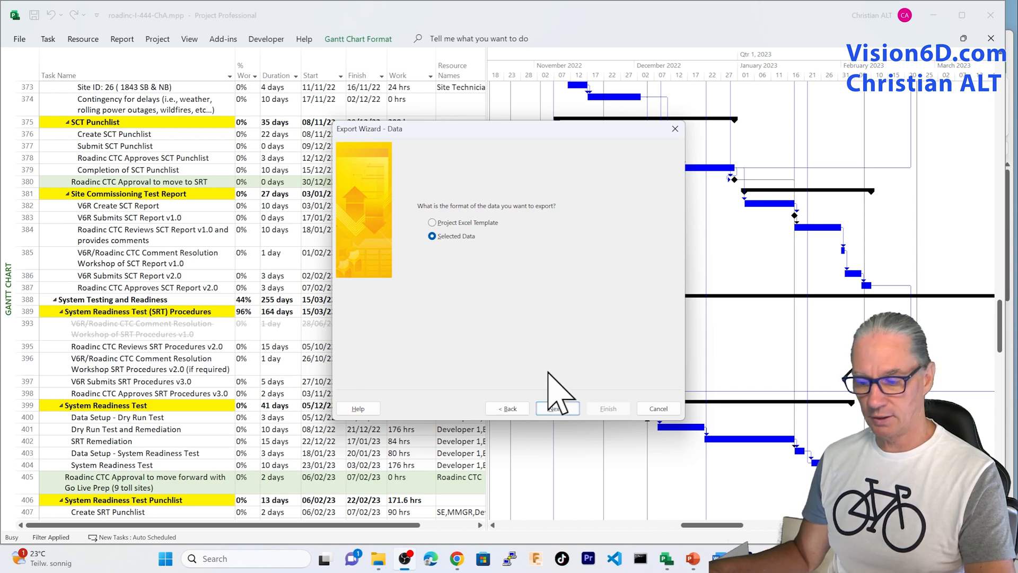
click(556, 408)
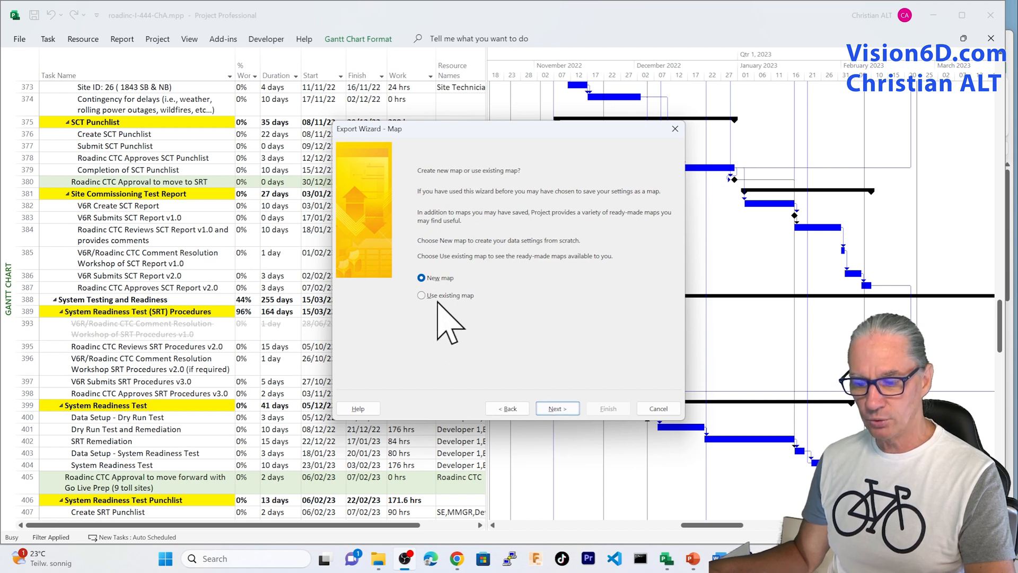
mouse_move(448, 335)
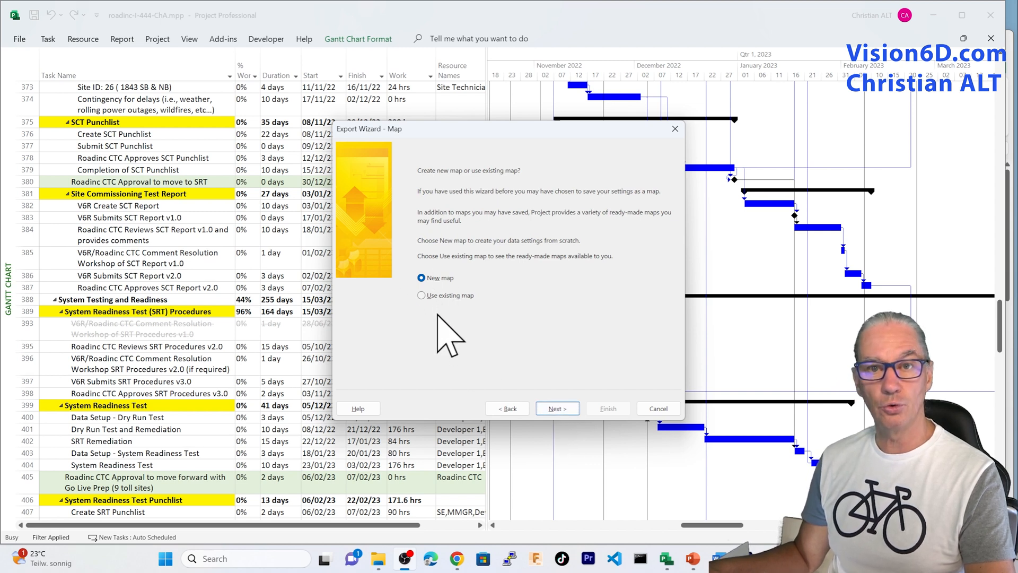
mouse_move(428, 338)
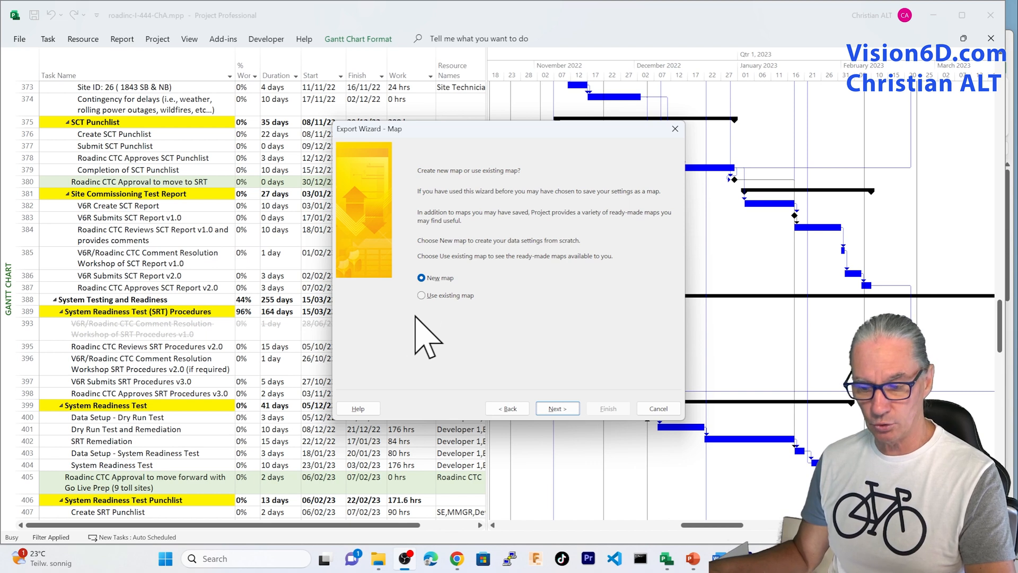
click(421, 295)
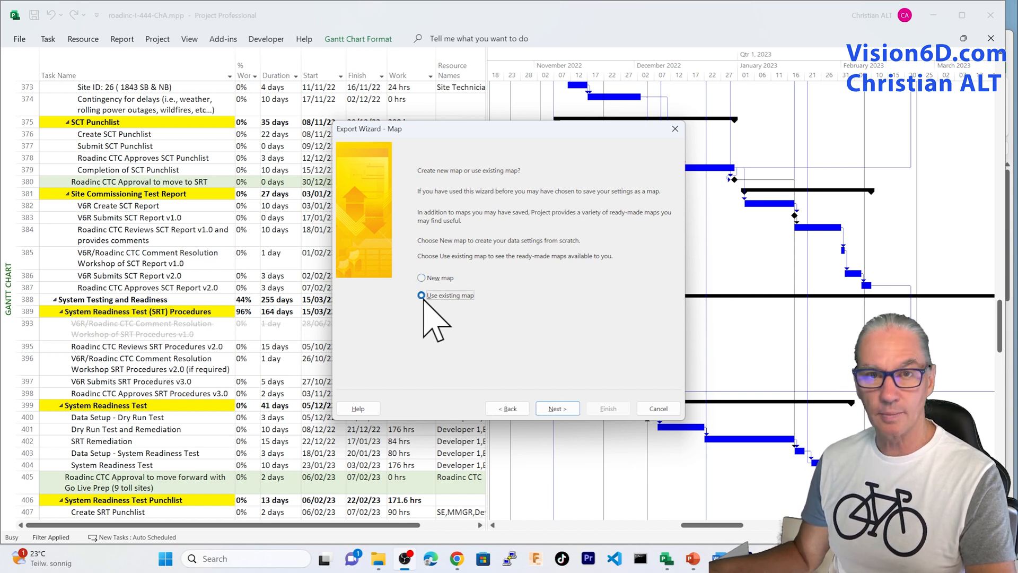
click(420, 278)
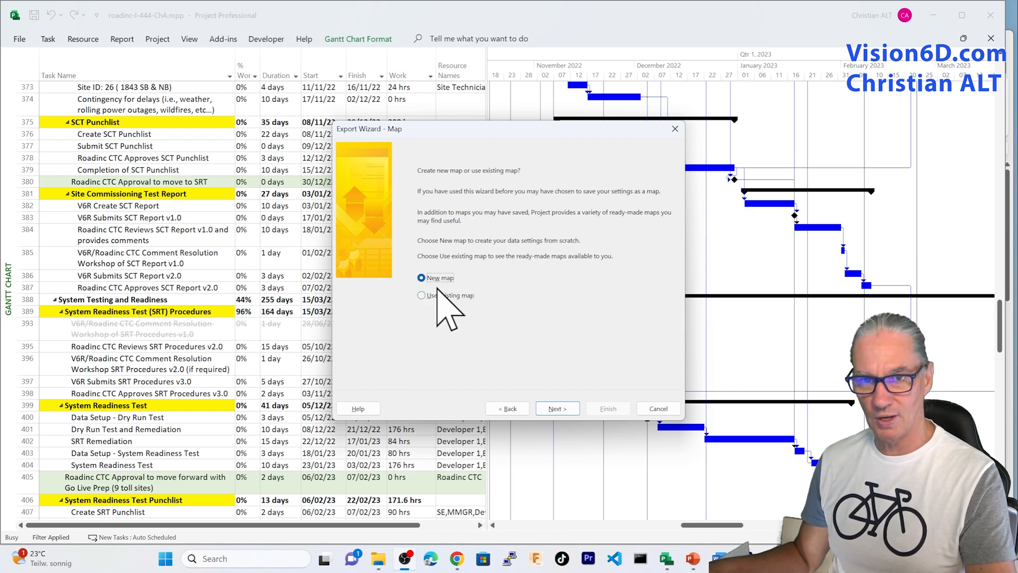
click(555, 408)
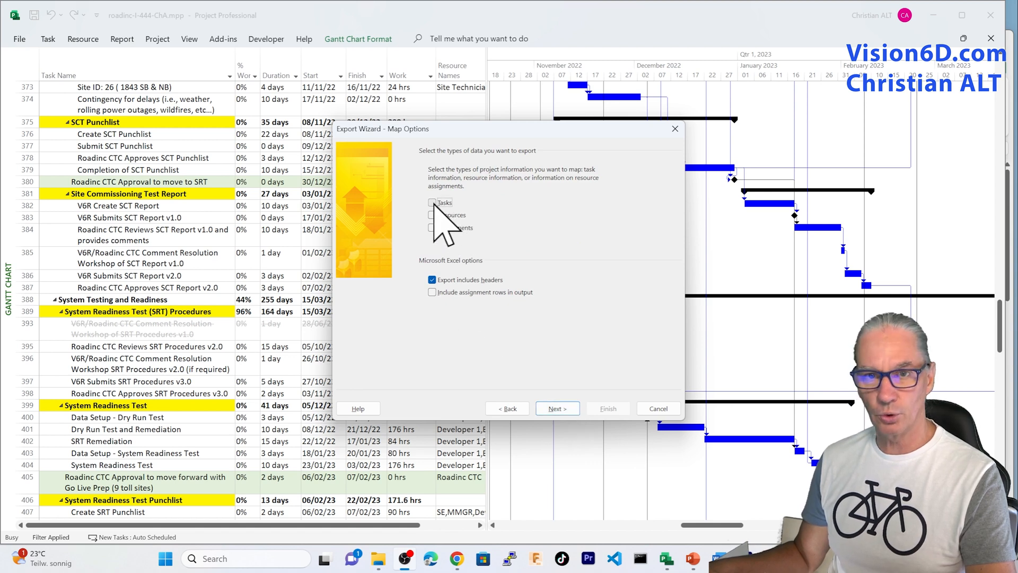
- Tick Tasks as the export data type, keeping headers included
click(432, 202)
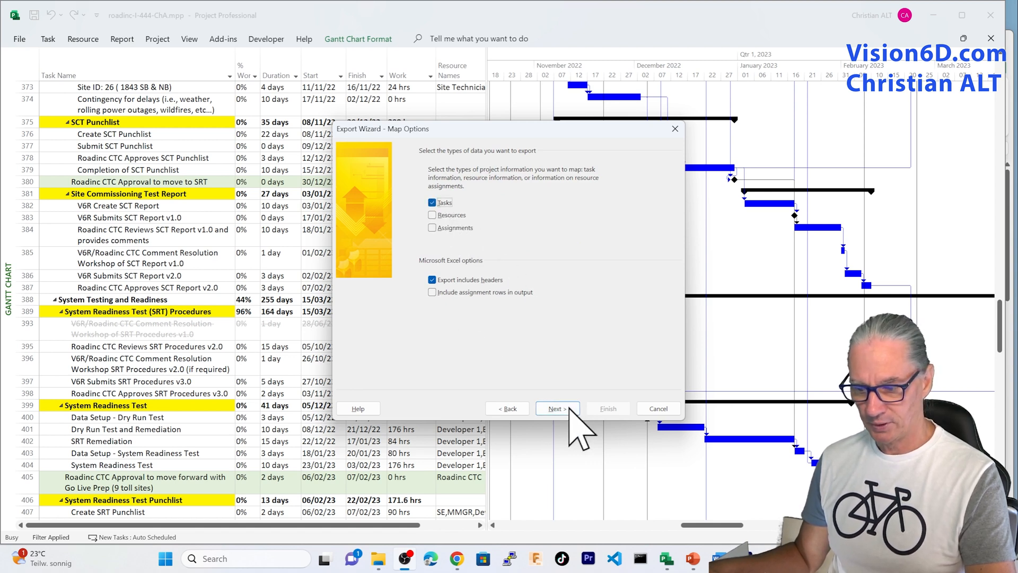
mouse_move(461, 312)
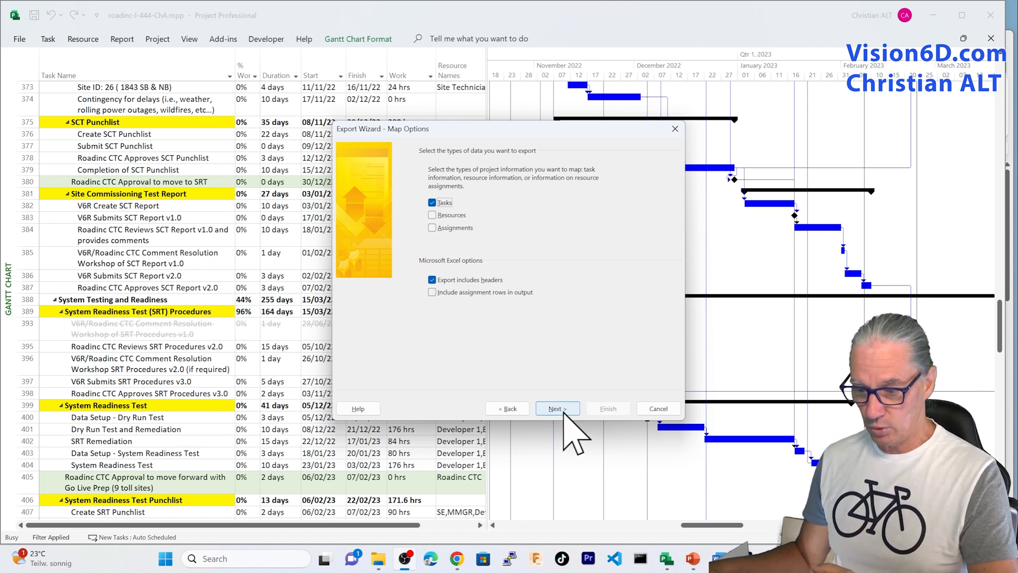
click(556, 408)
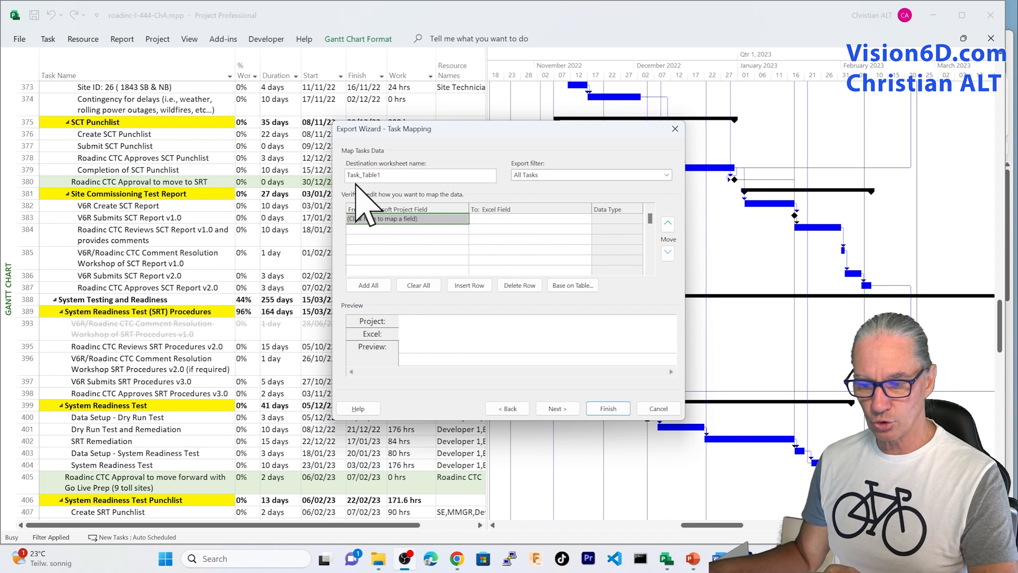
mouse_move(367, 202)
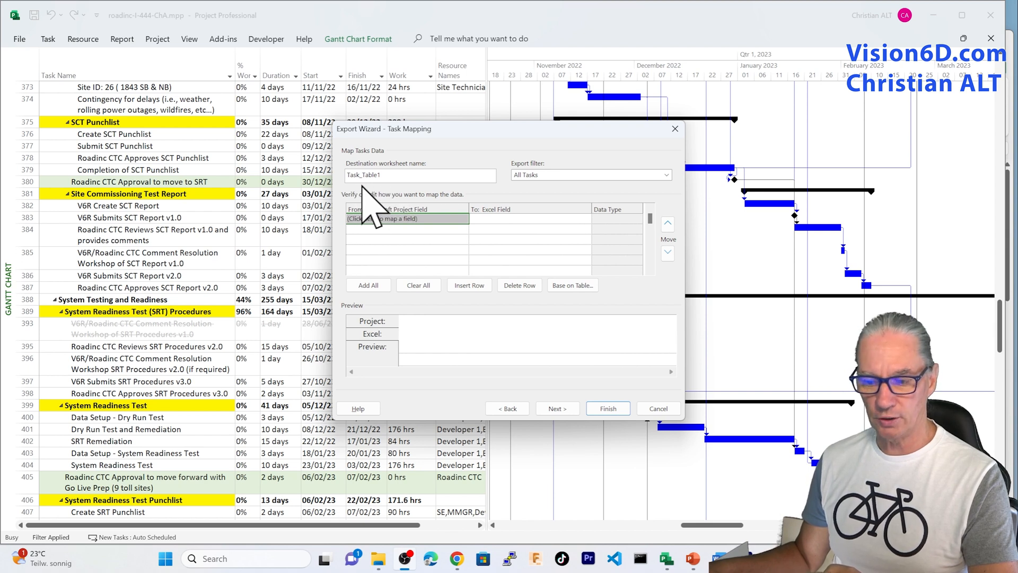
mouse_move(403, 208)
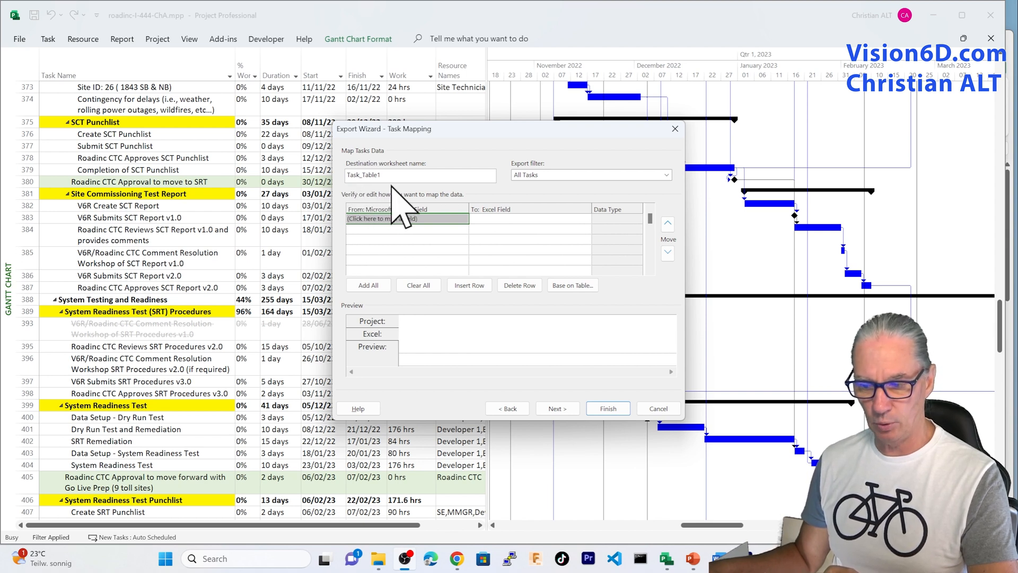
mouse_move(598, 202)
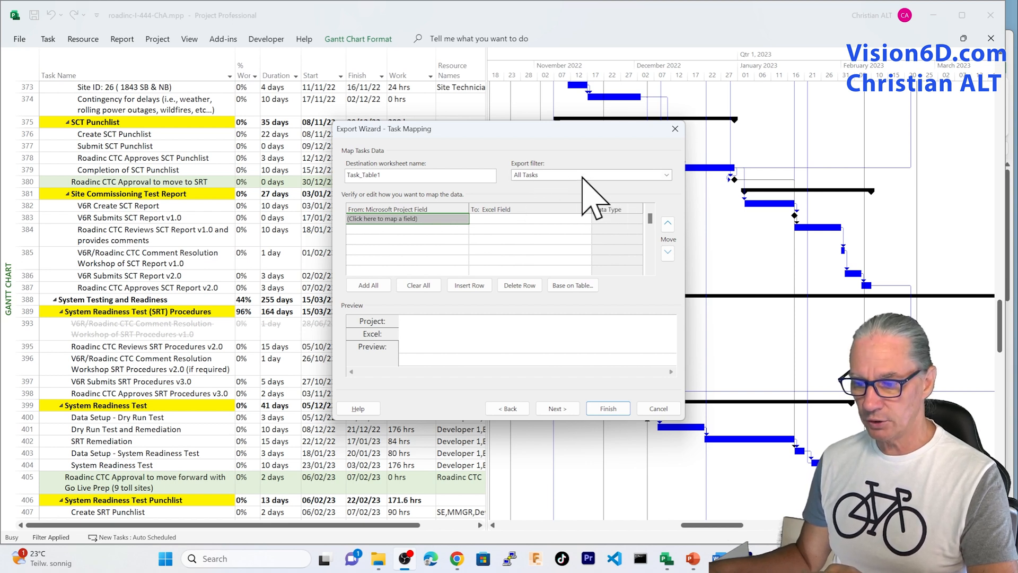
mouse_move(679, 194)
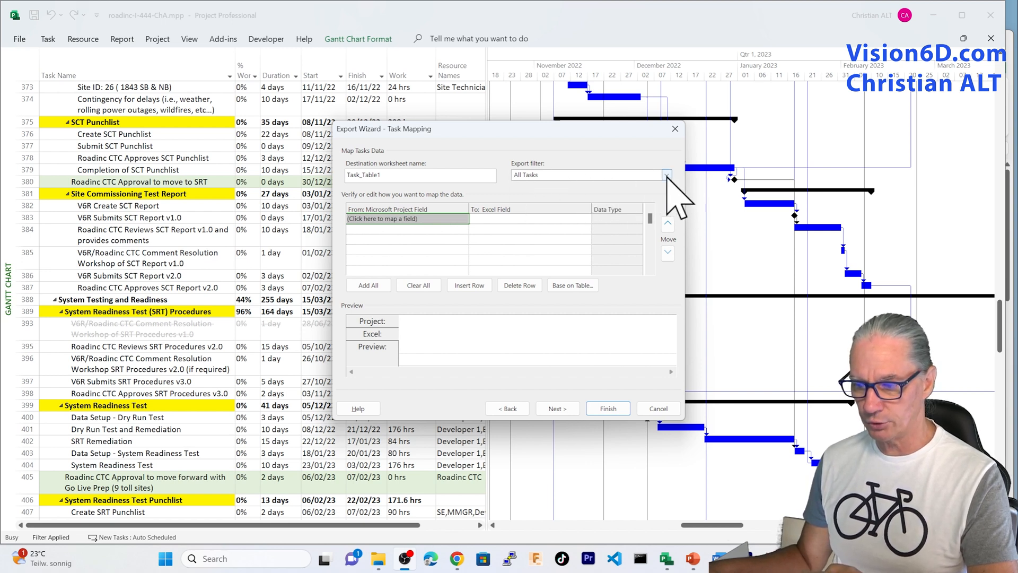
click(666, 174)
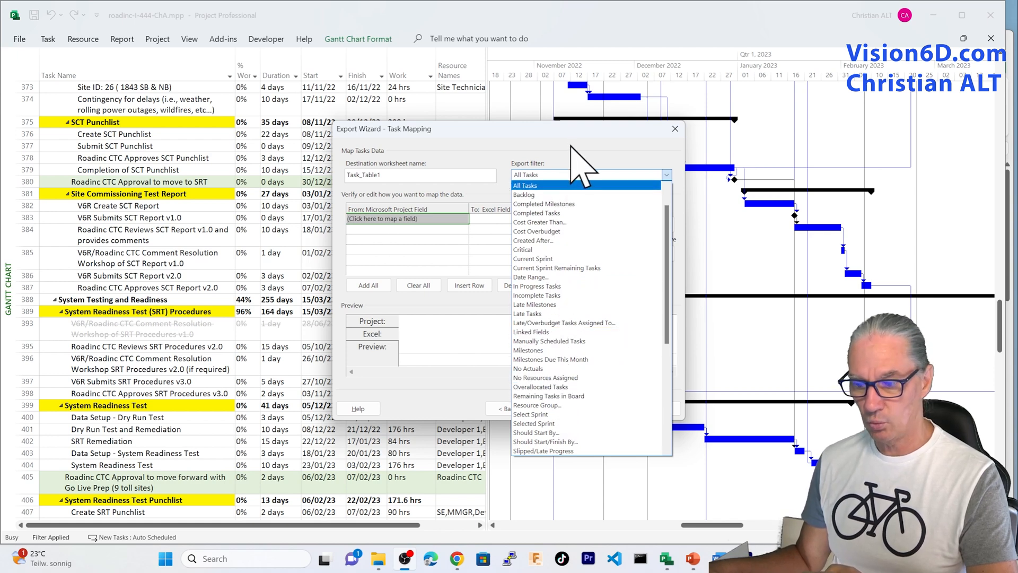
click(525, 185)
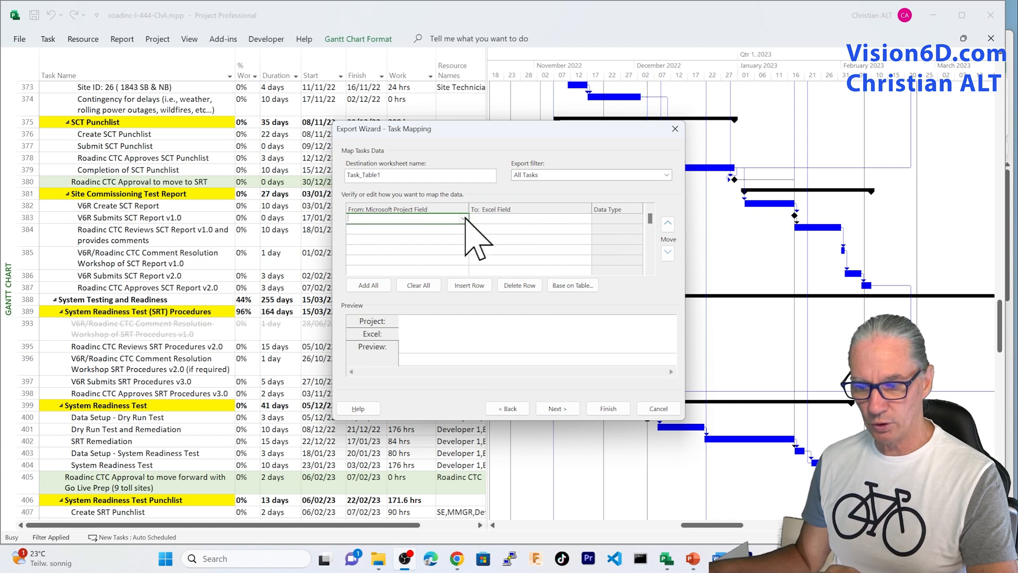
- Map Name to the first task field row and Unique ID to the second
click(462, 217)
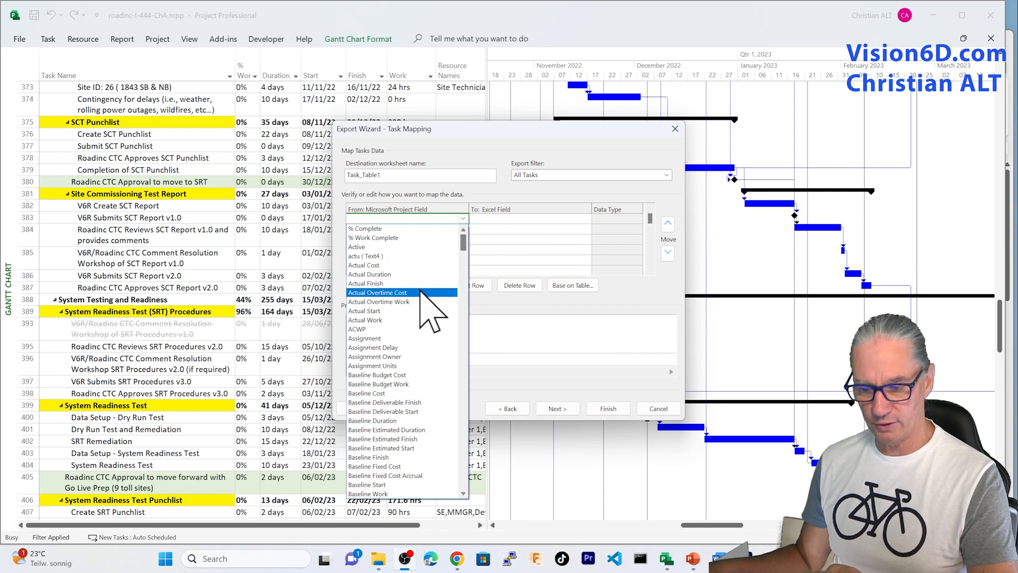
scroll(down, 3)
text(Name)
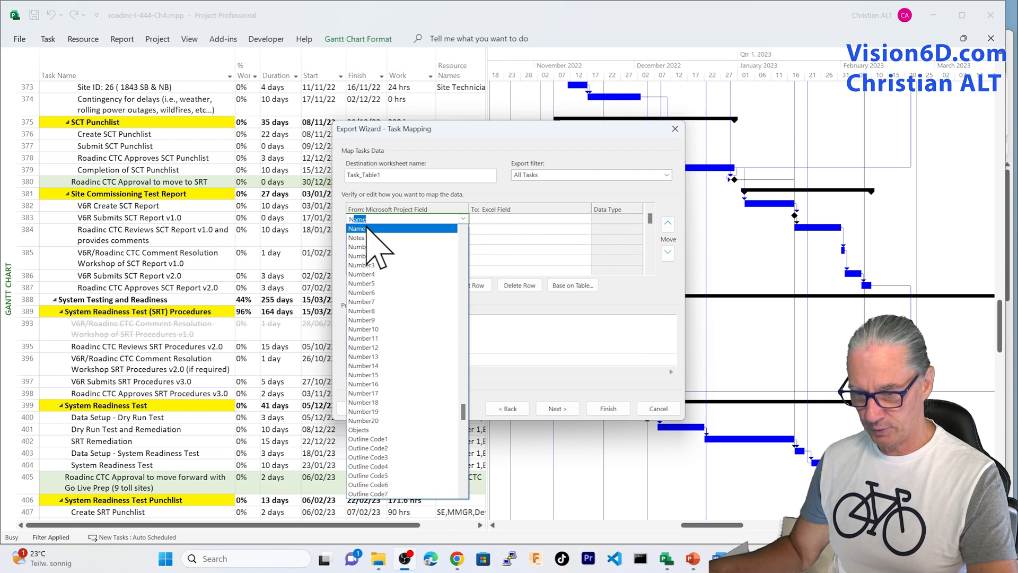
click(357, 228)
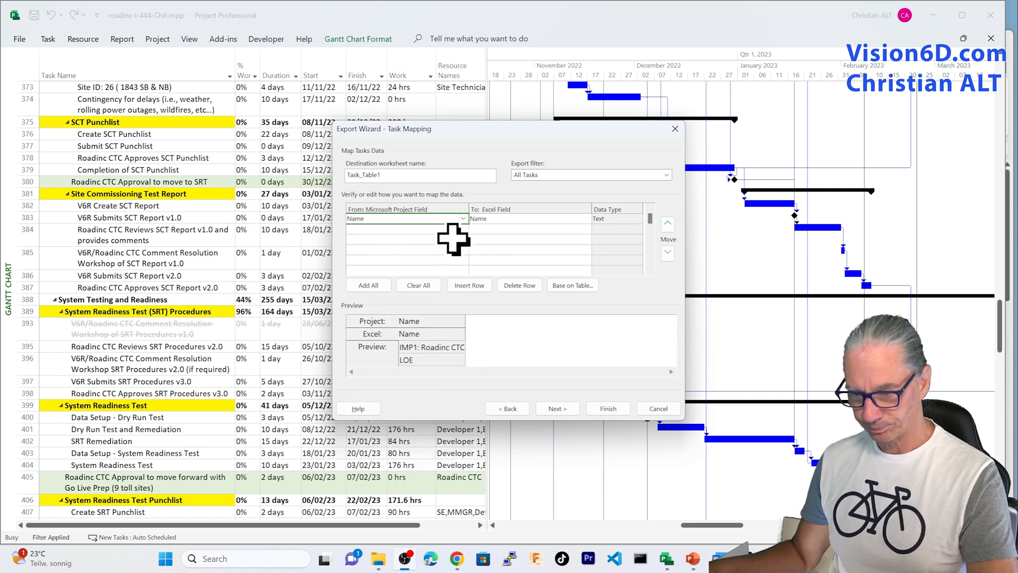
mouse_move(521, 229)
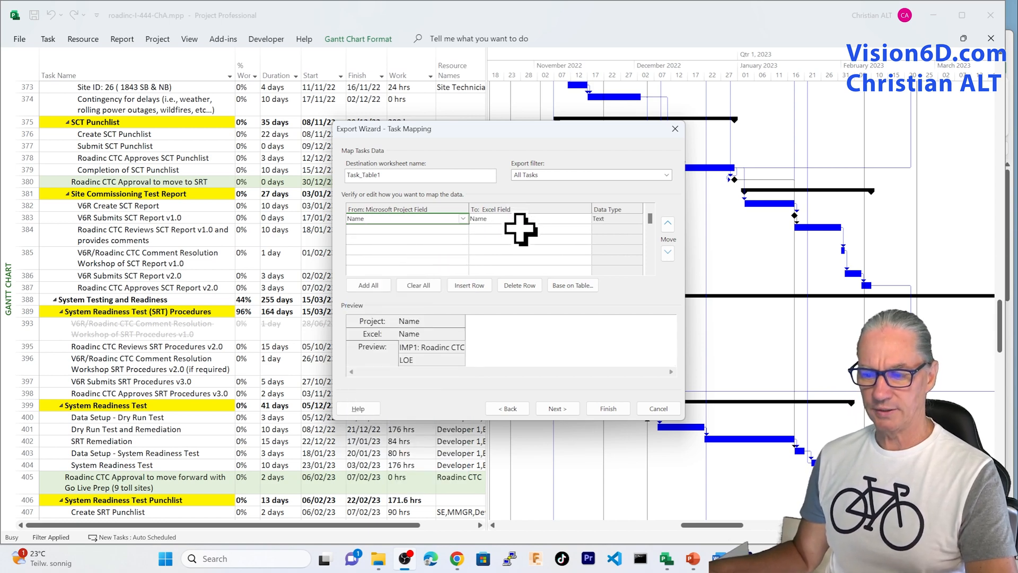
mouse_move(542, 232)
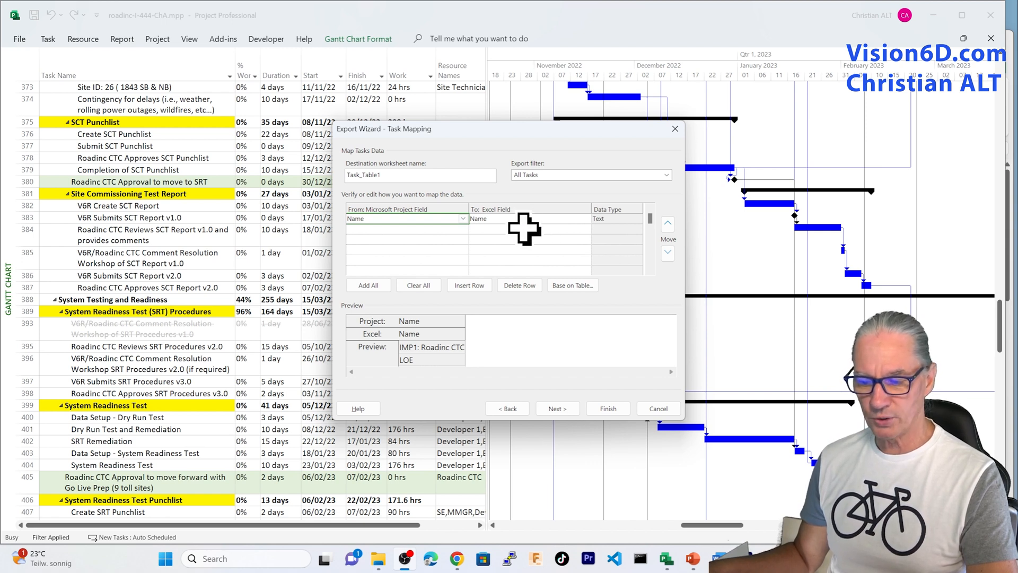
mouse_move(449, 229)
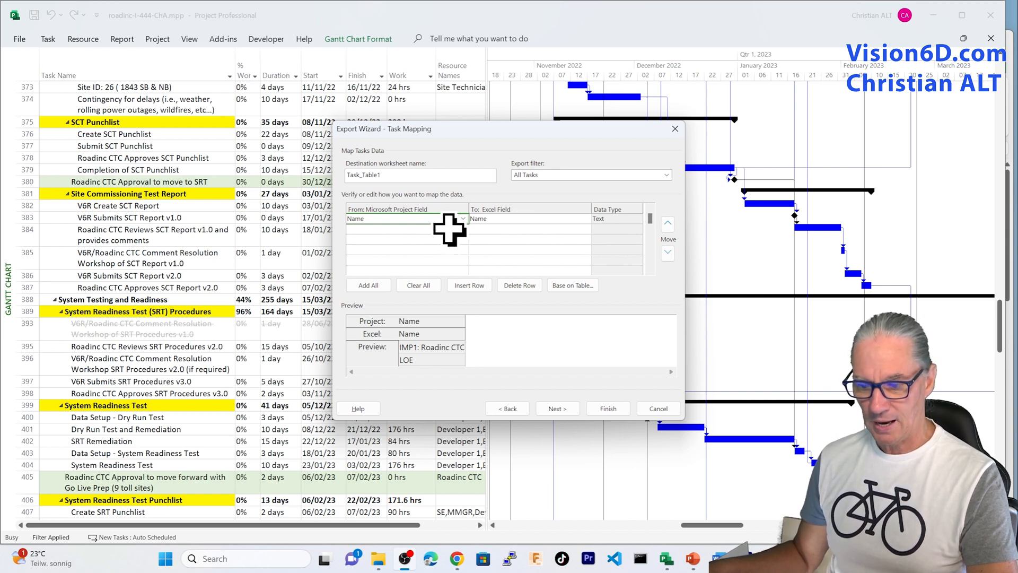
click(462, 218)
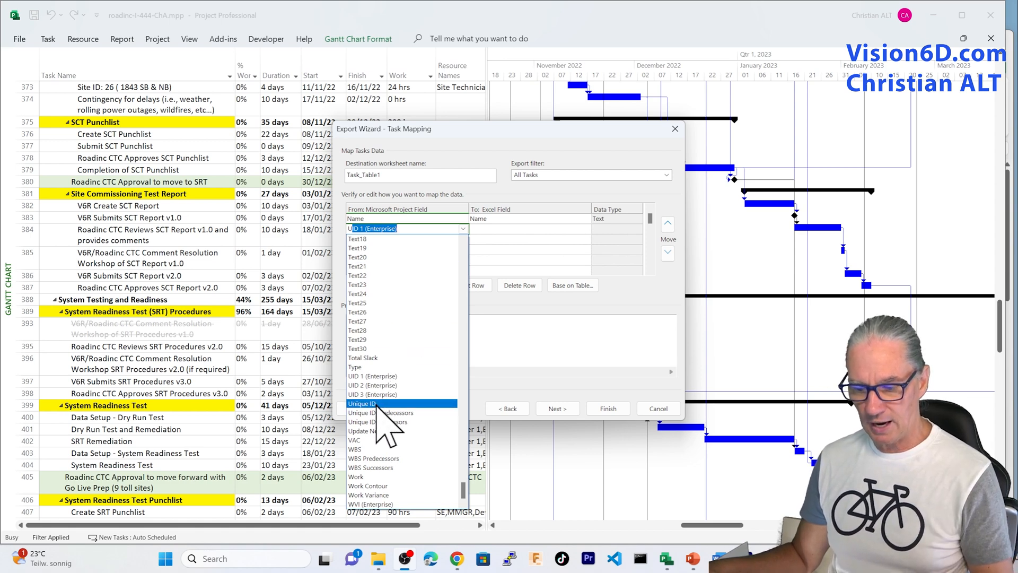
click(362, 403)
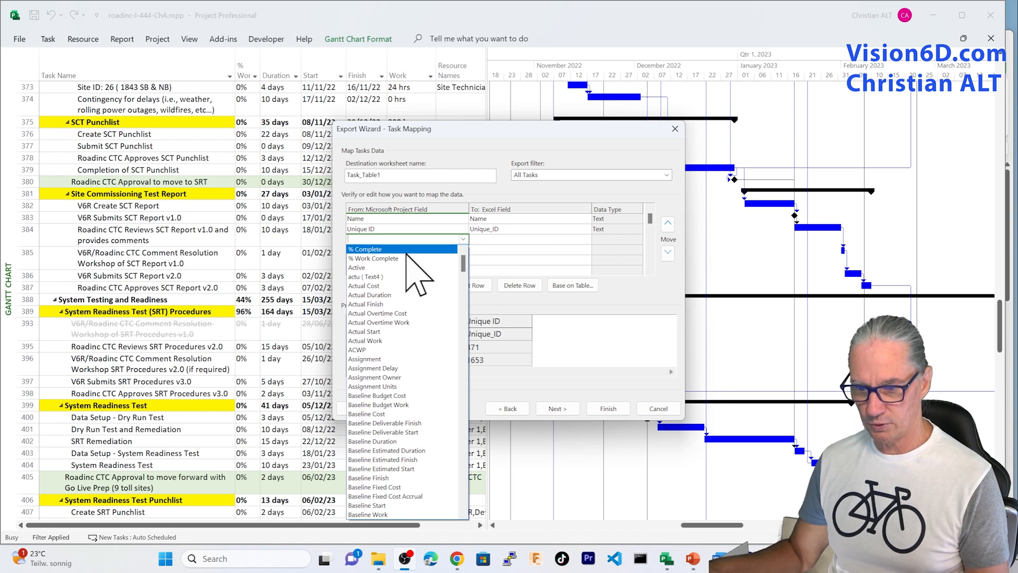
- Map % Complete, Duration, Start and Finish into rows three to six
click(365, 249)
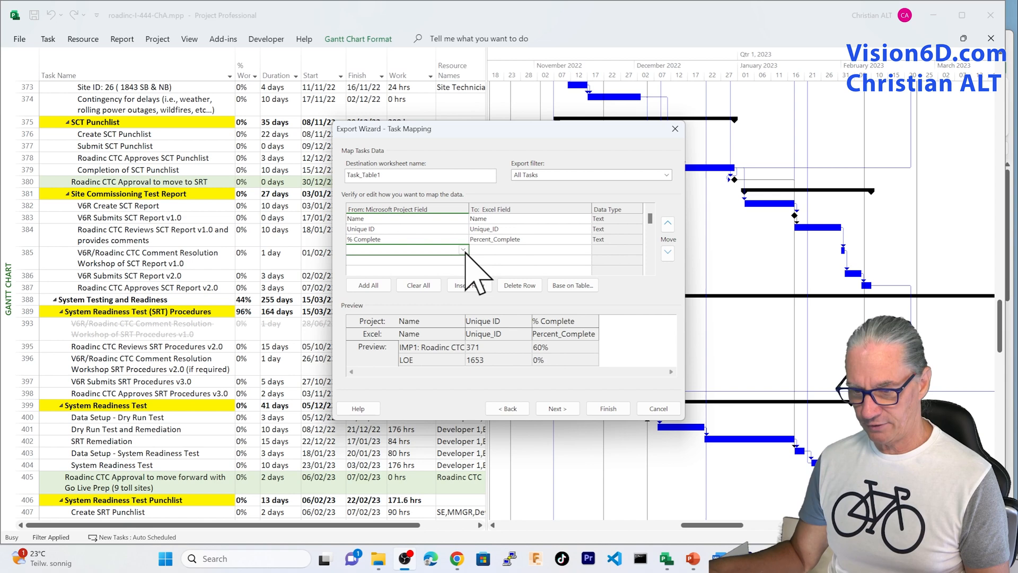
click(463, 250)
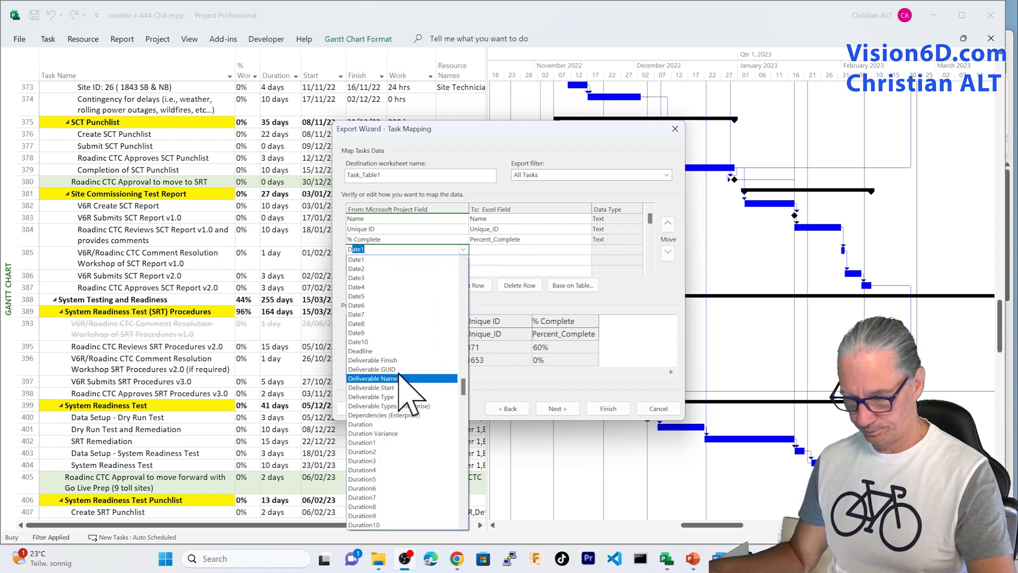
click(360, 425)
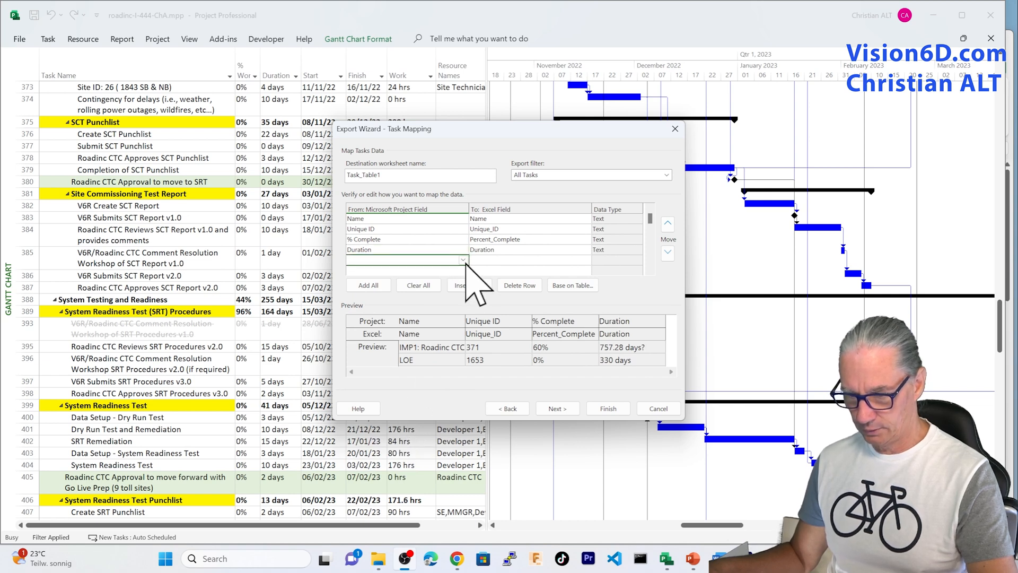
click(463, 259)
text(Scheduled Duration)
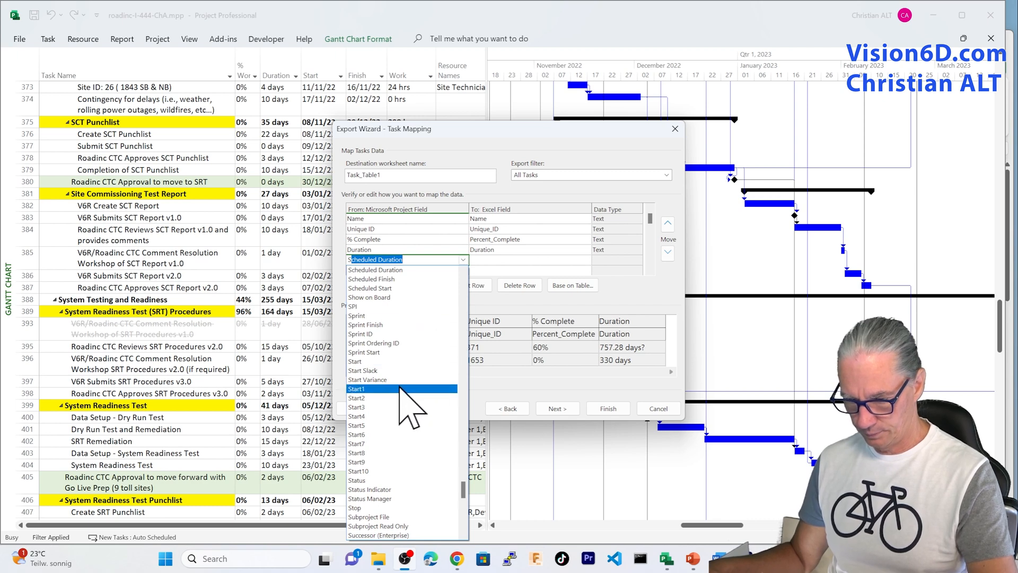
click(355, 361)
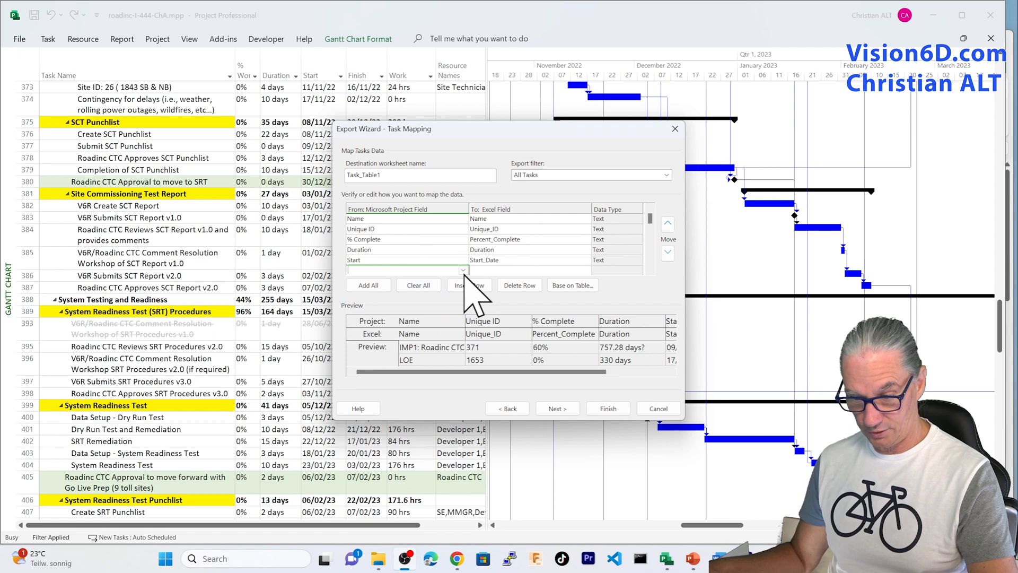
click(463, 270)
text(Finish)
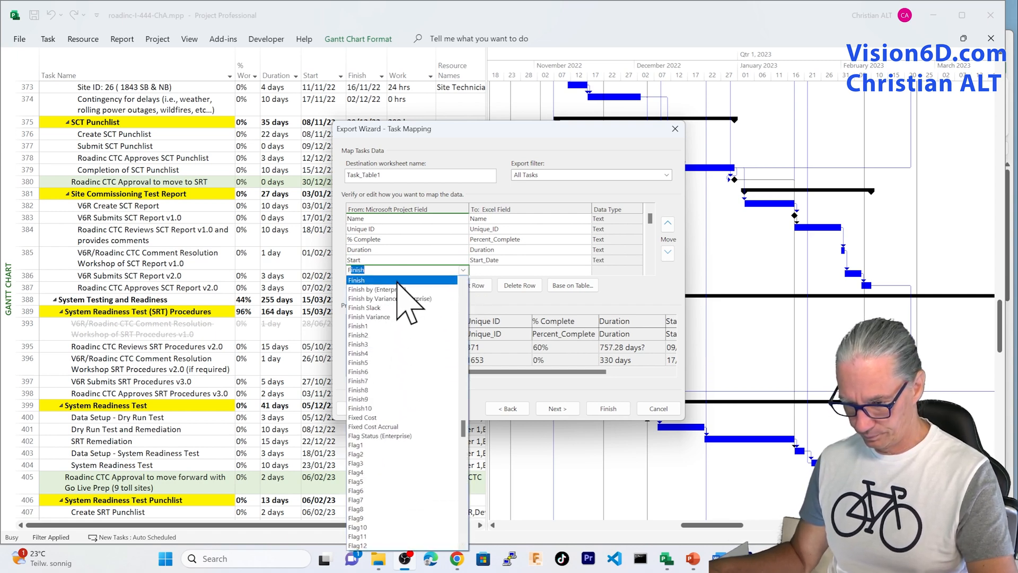
click(356, 280)
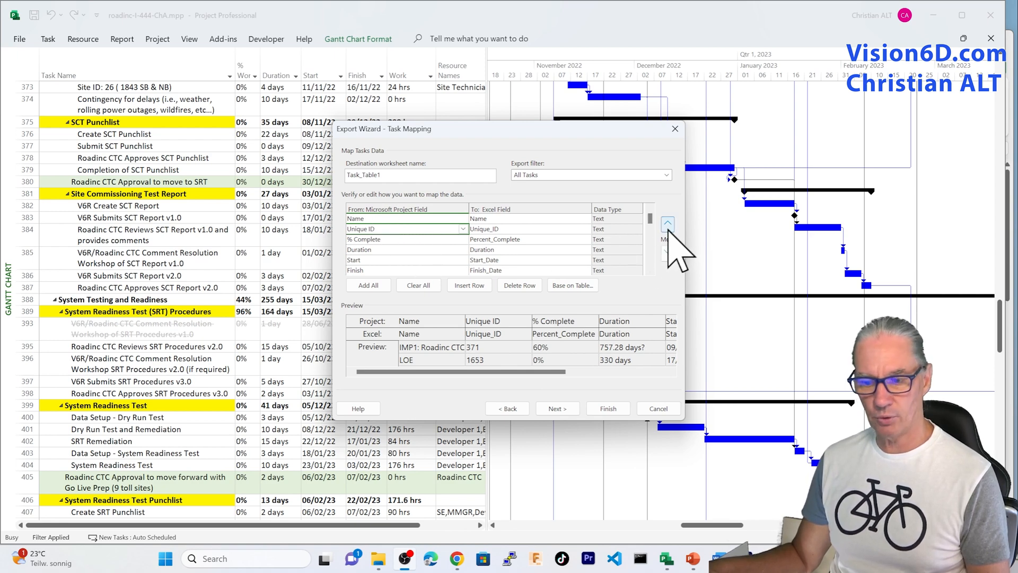
- Move the Unique ID row above Name in the mapping grid
click(667, 223)
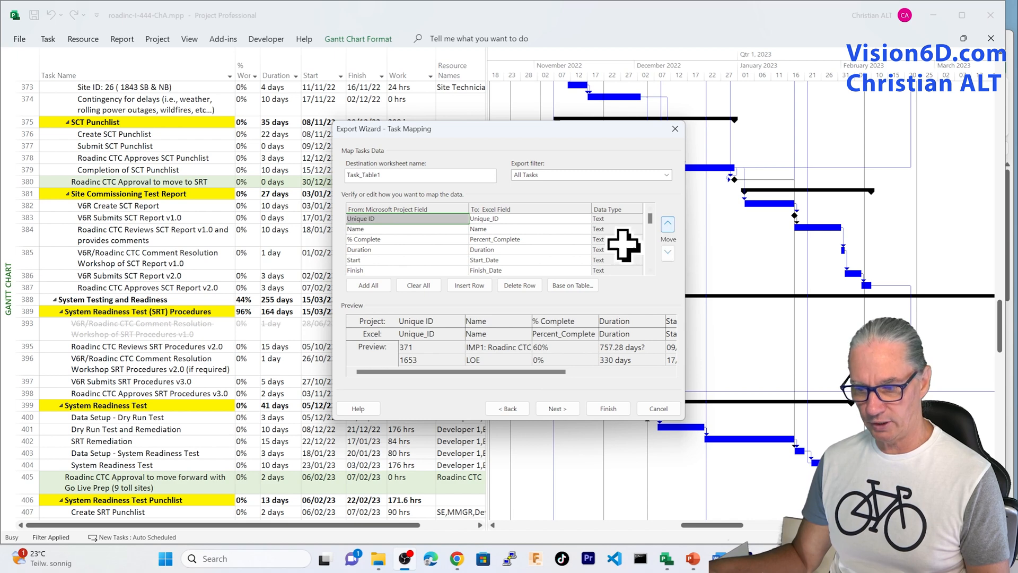
mouse_move(626, 263)
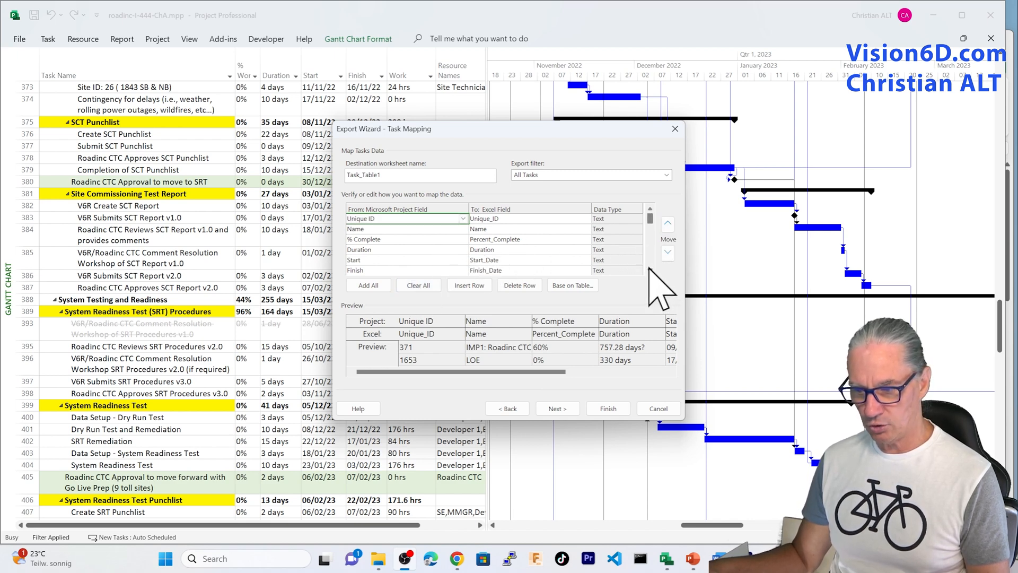
scroll(down, 3)
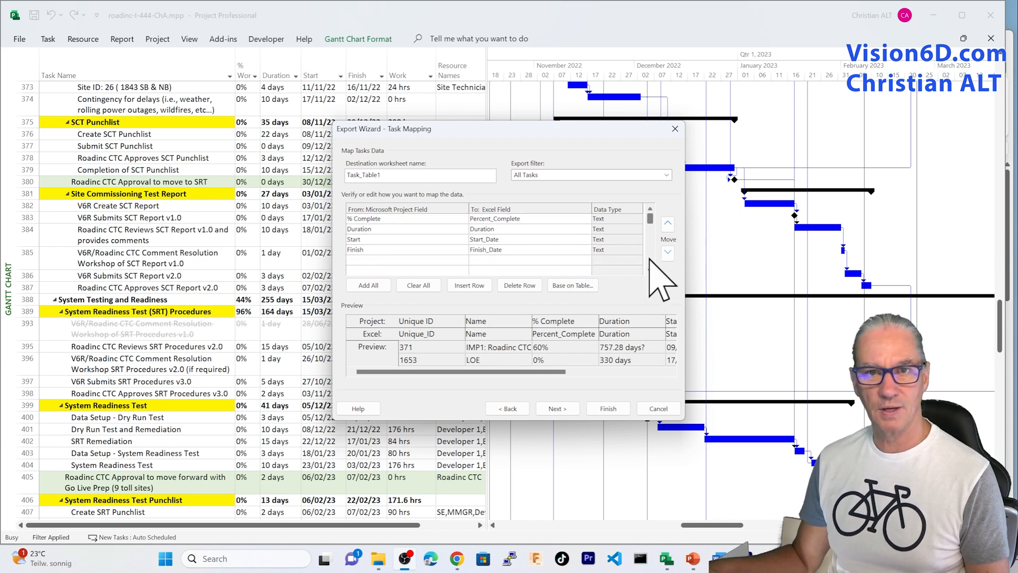
mouse_move(461, 305)
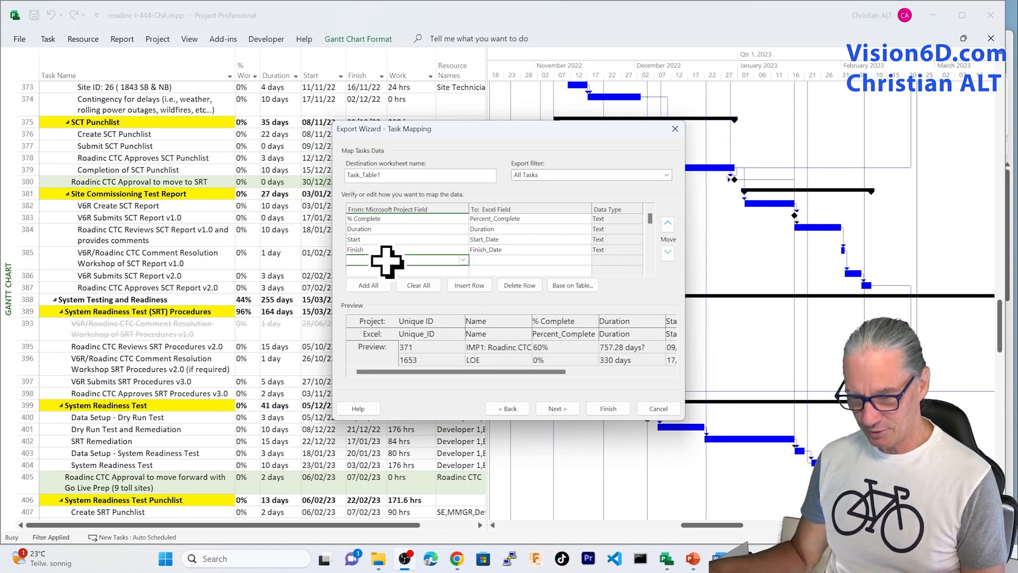
mouse_move(477, 283)
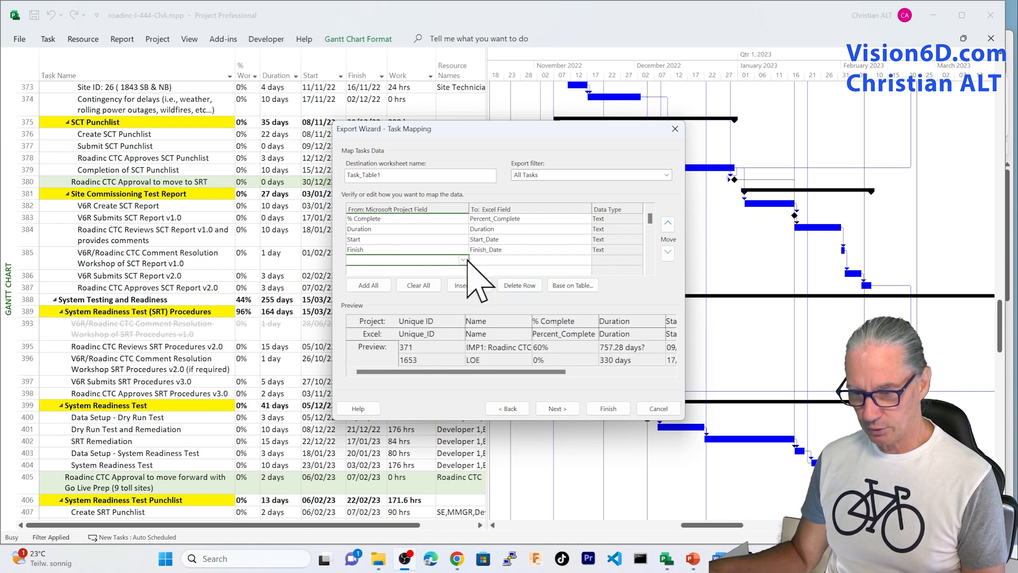
- Map Work and Resource Names as the next two exported task fields
click(463, 260)
text(WBS)
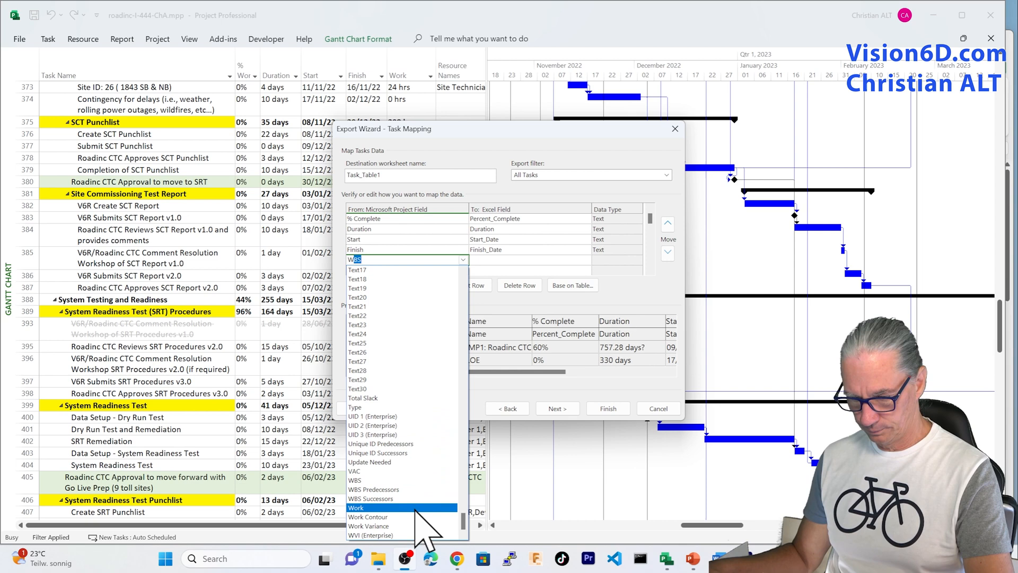
click(356, 507)
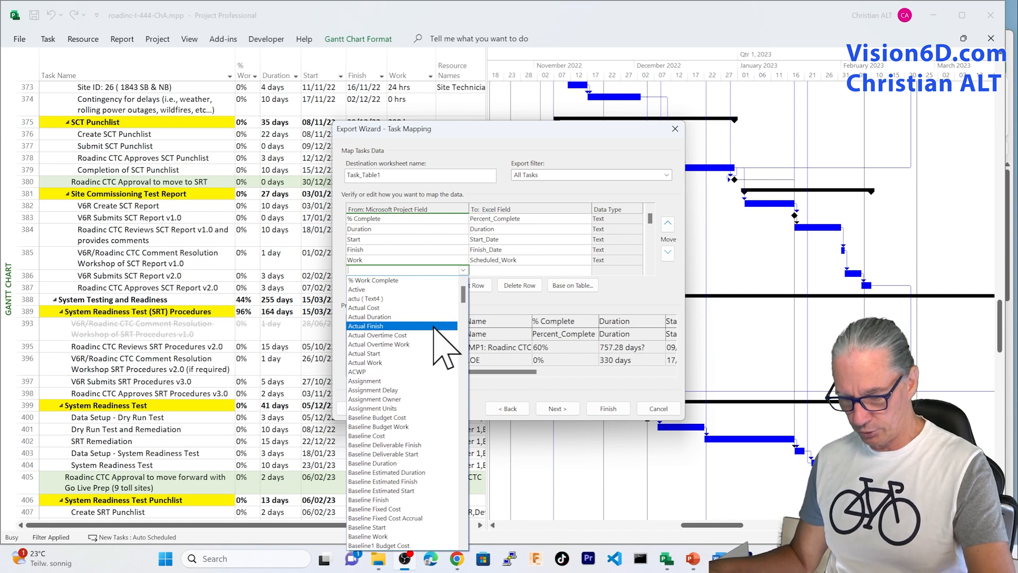
scroll(down, 3)
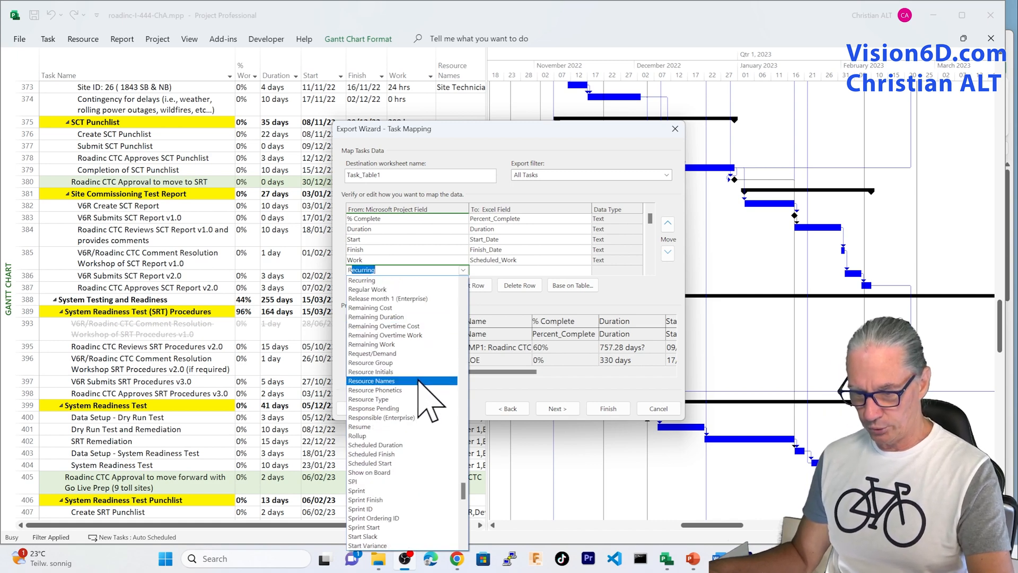
click(371, 380)
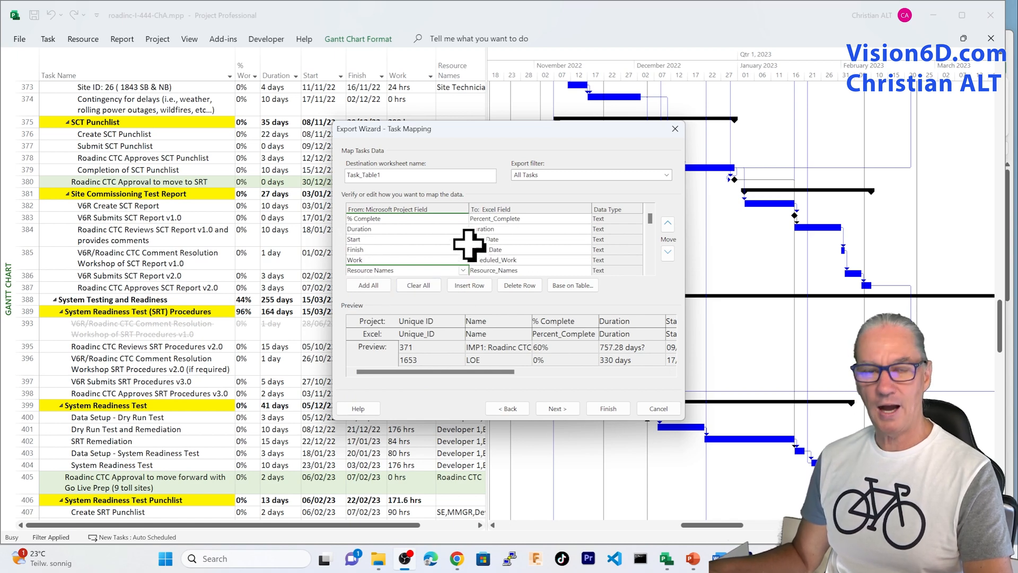
mouse_move(367, 229)
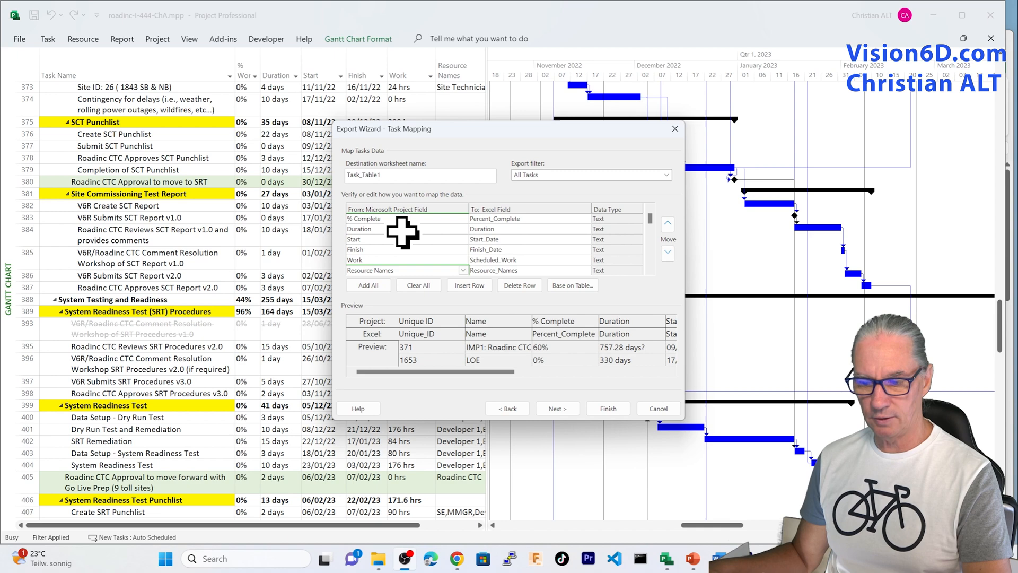
mouse_move(513, 248)
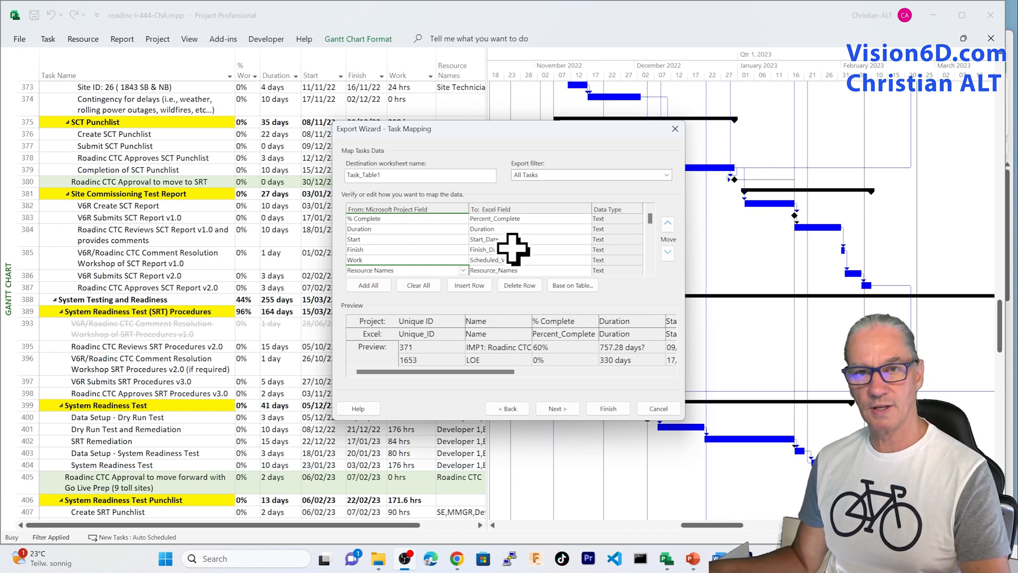
mouse_move(620, 224)
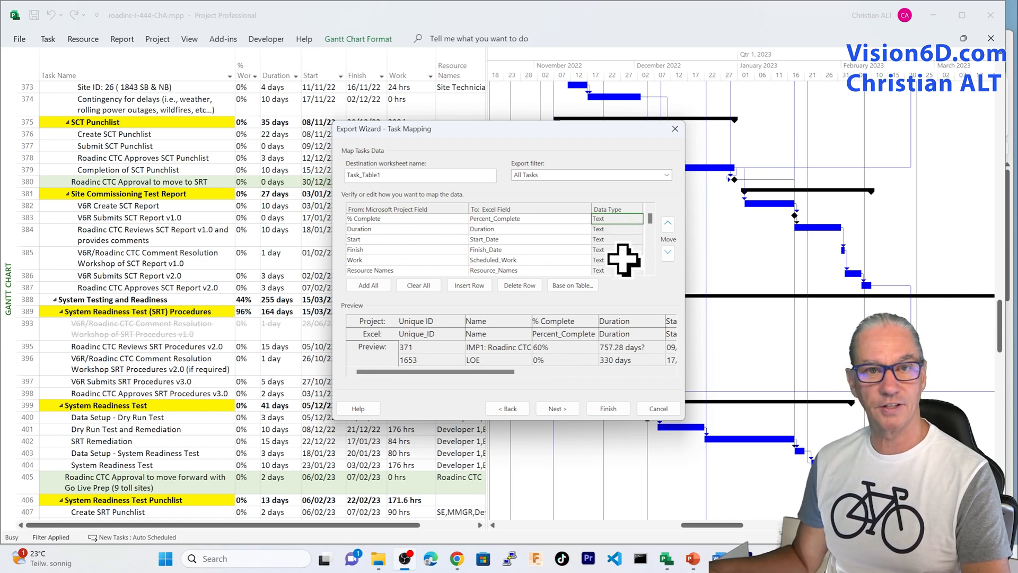
mouse_move(344, 325)
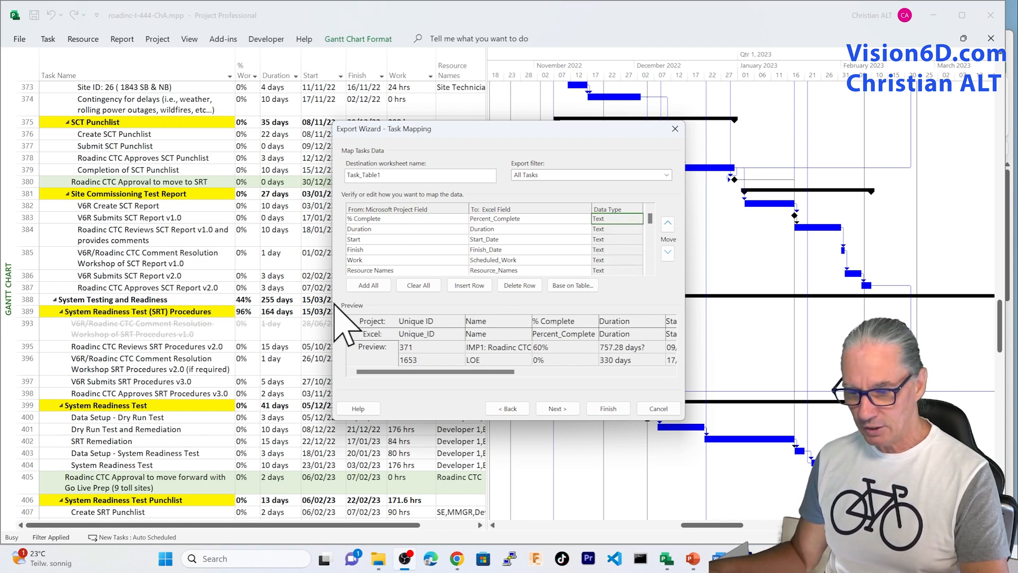
mouse_move(367, 350)
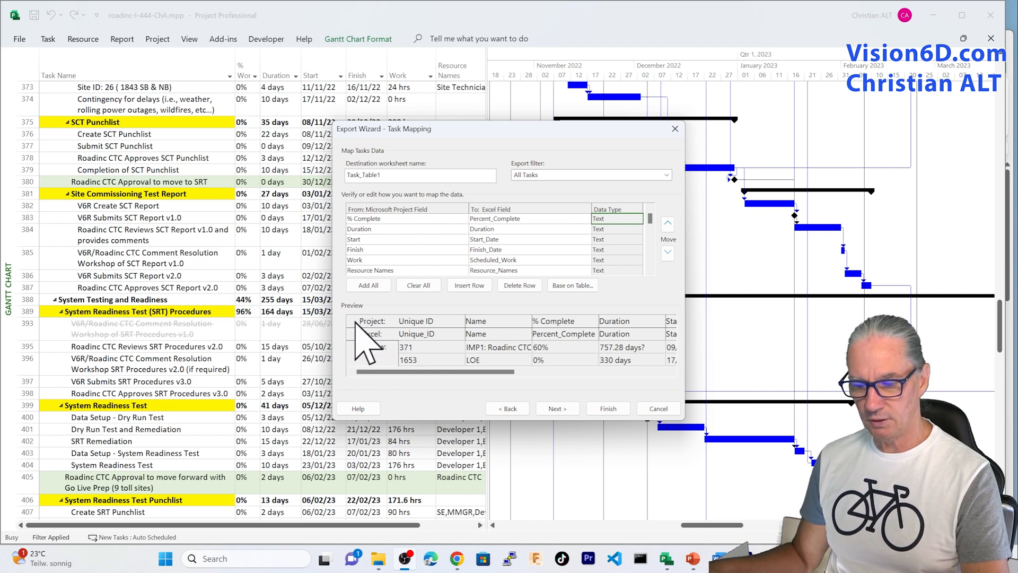
mouse_move(380, 341)
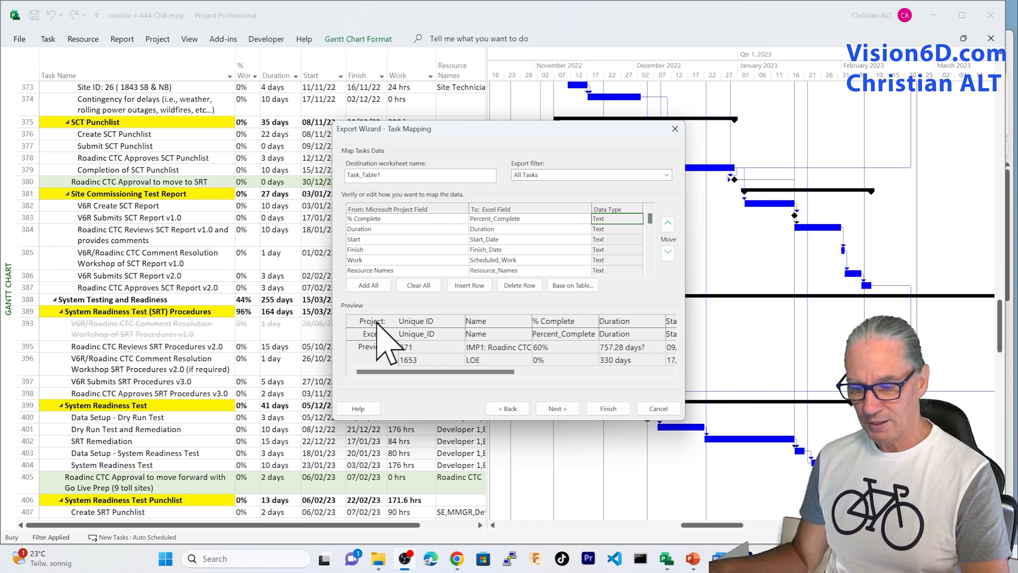
mouse_move(474, 347)
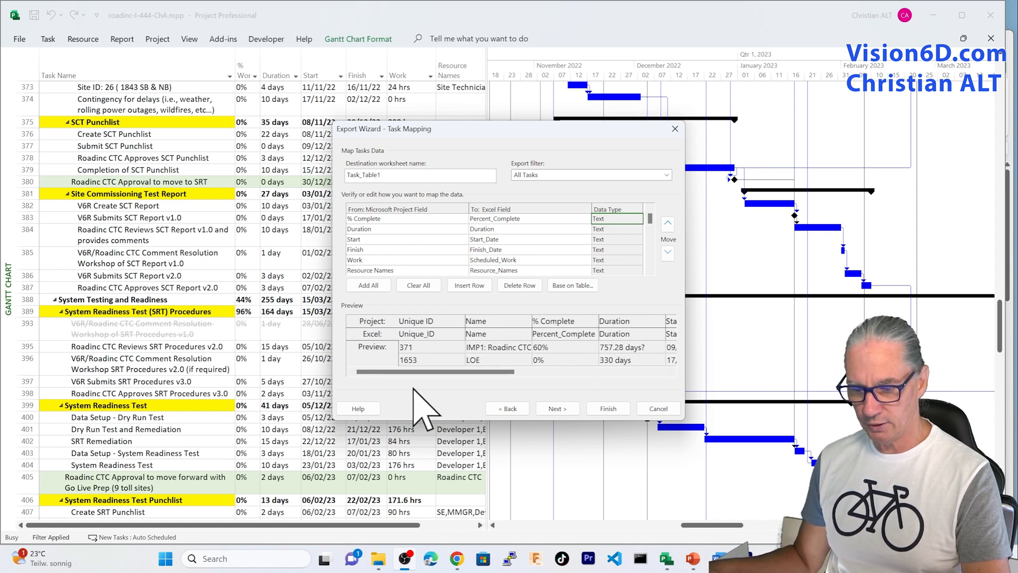
scroll(right, 3)
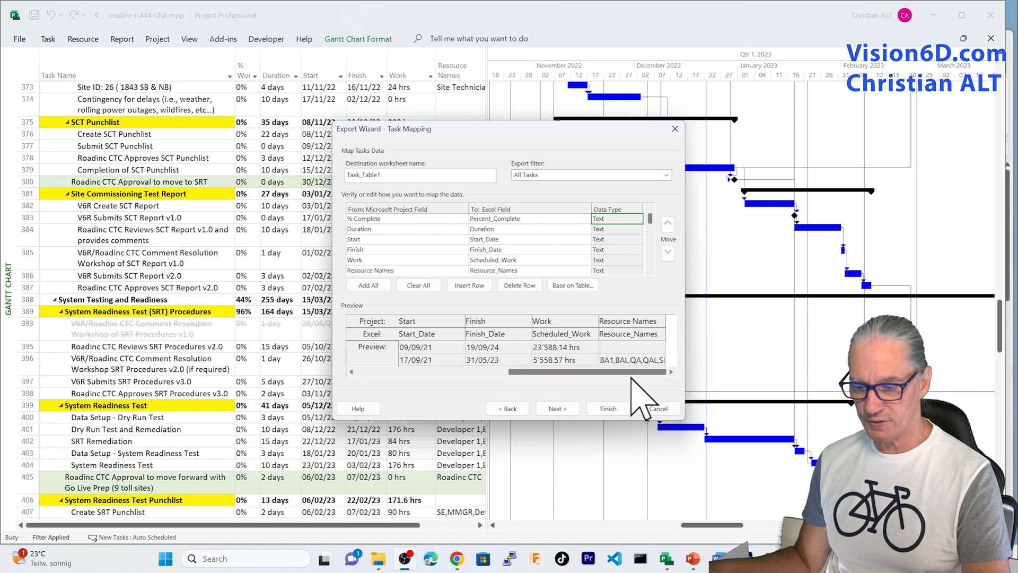
mouse_move(402, 357)
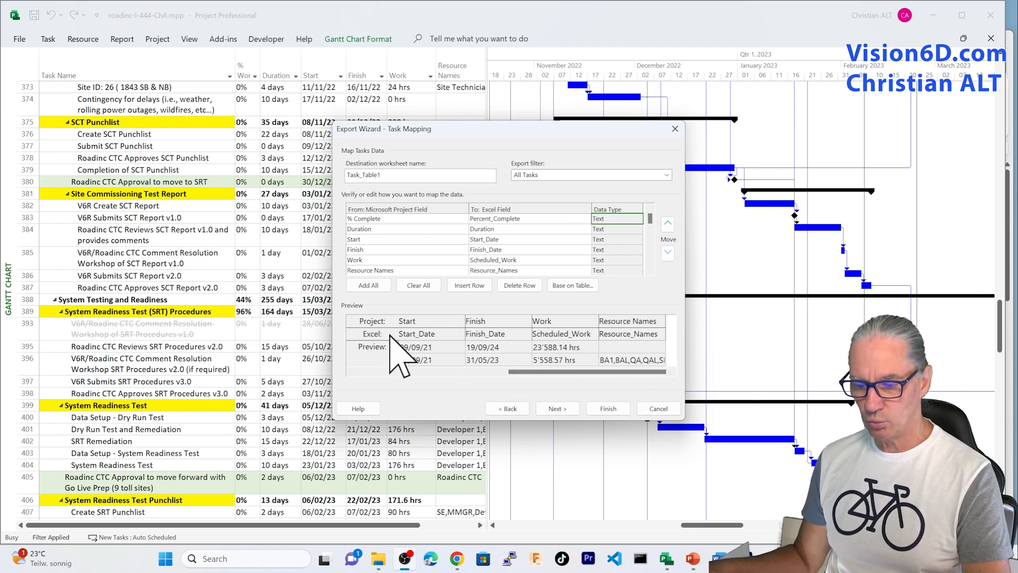
mouse_move(493, 350)
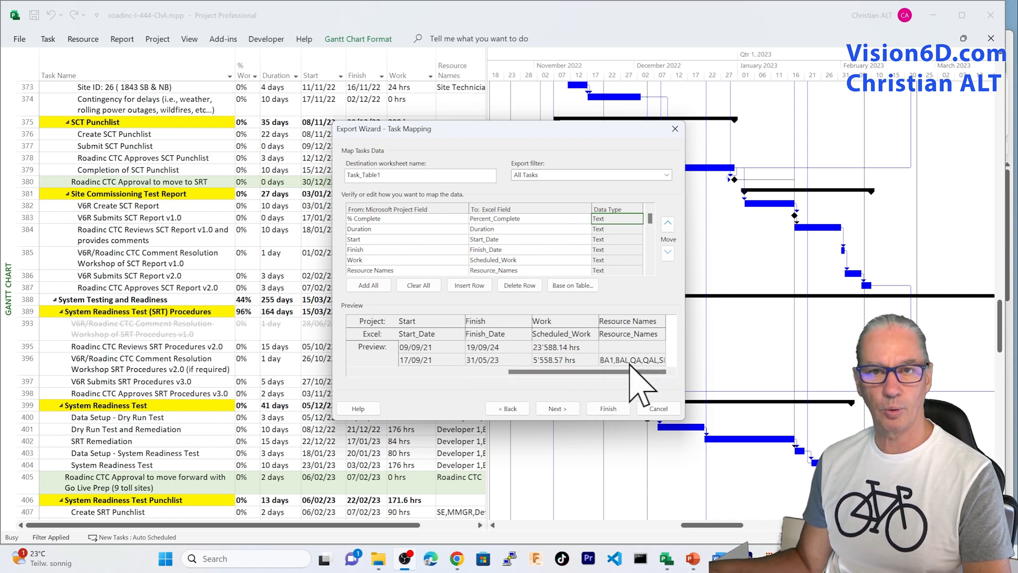
mouse_move(633, 370)
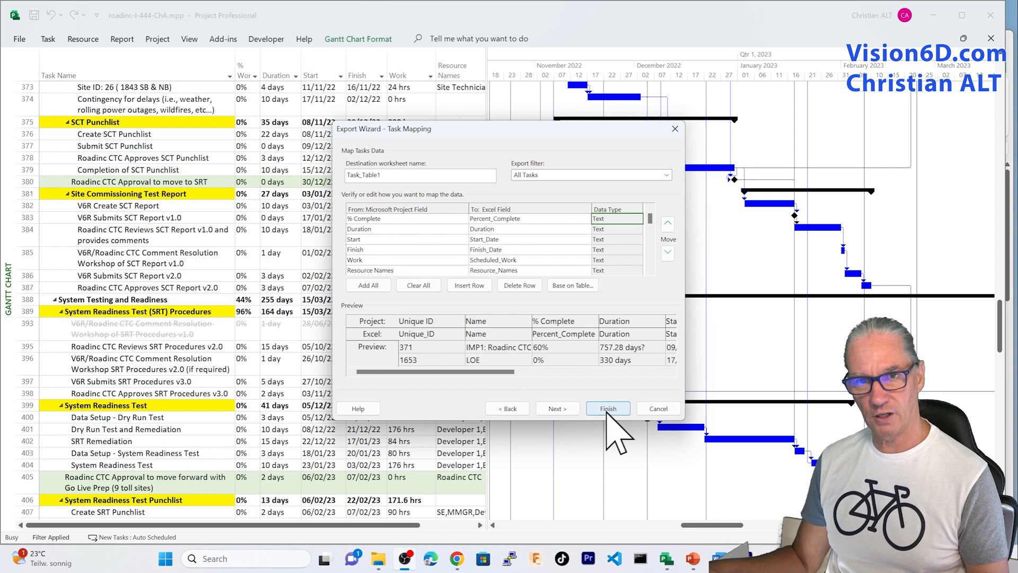
mouse_move(558, 409)
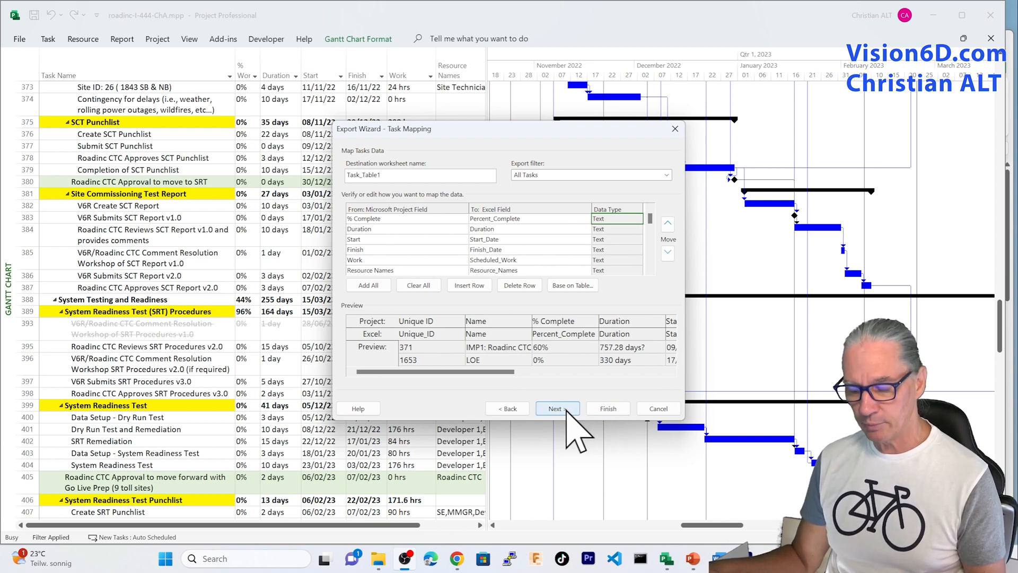
- Reach End of Map Definition and start saving the map v6-tasks-date-range
click(556, 407)
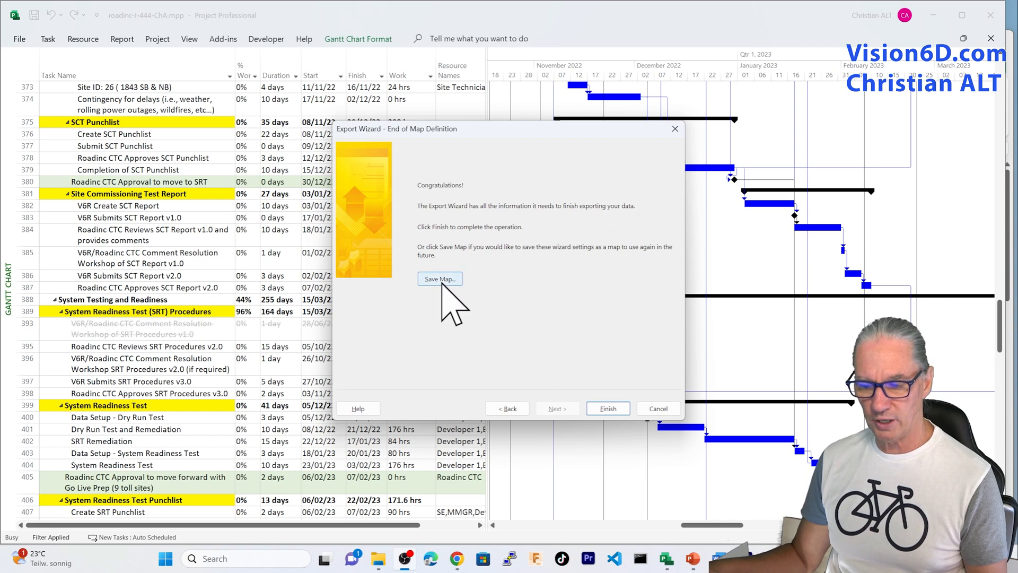
click(439, 278)
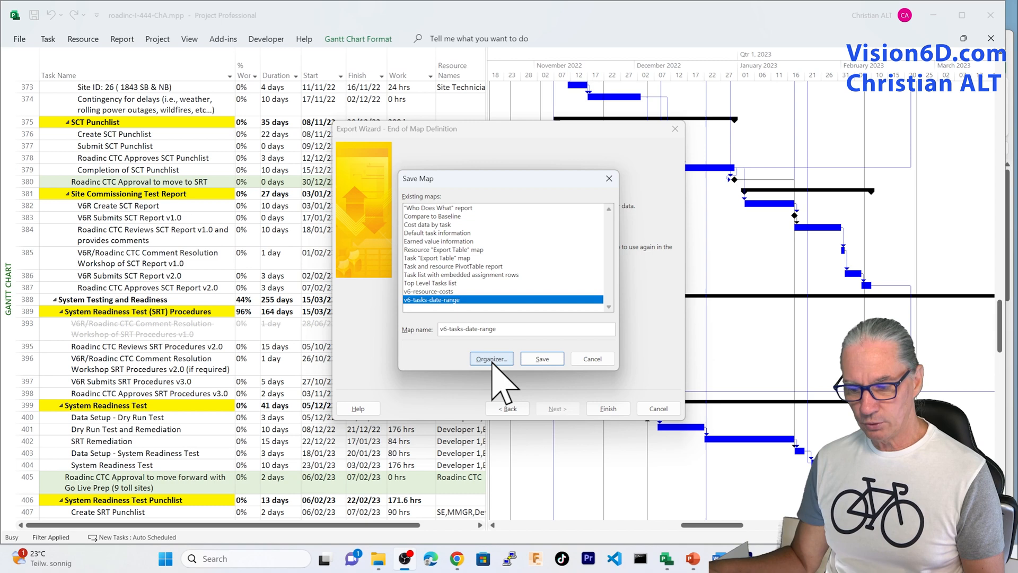
click(491, 358)
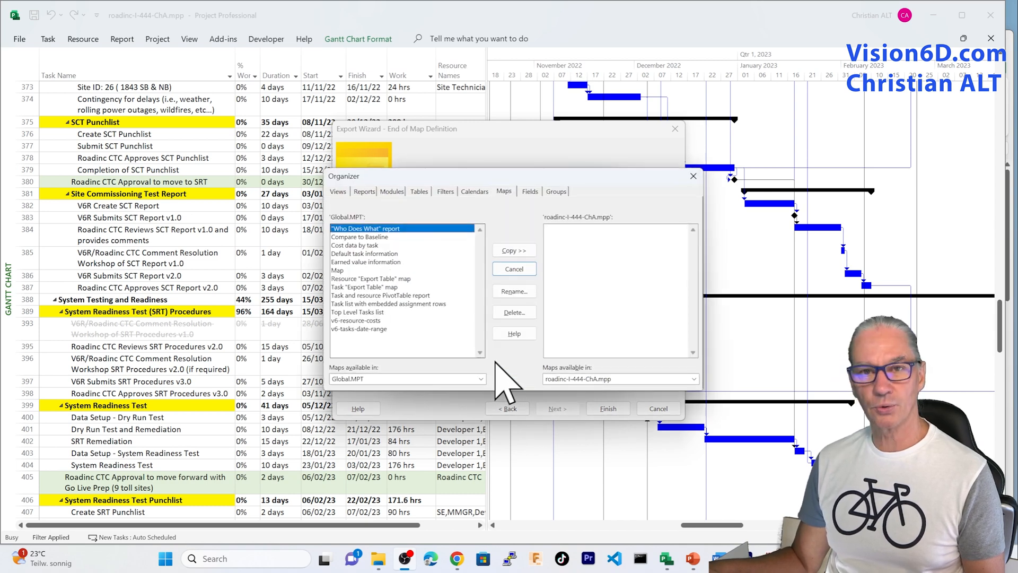
mouse_move(371, 353)
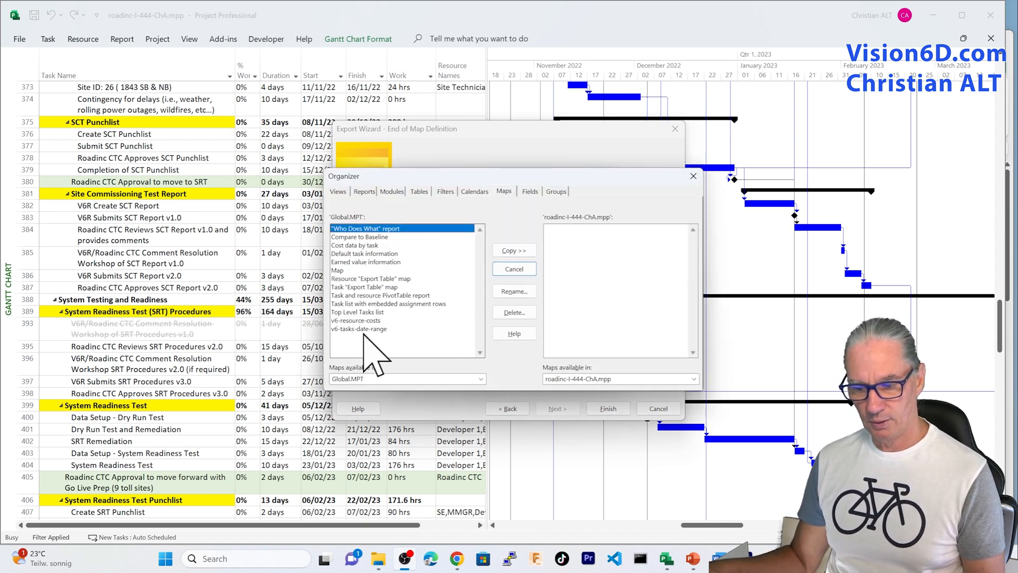
click(370, 328)
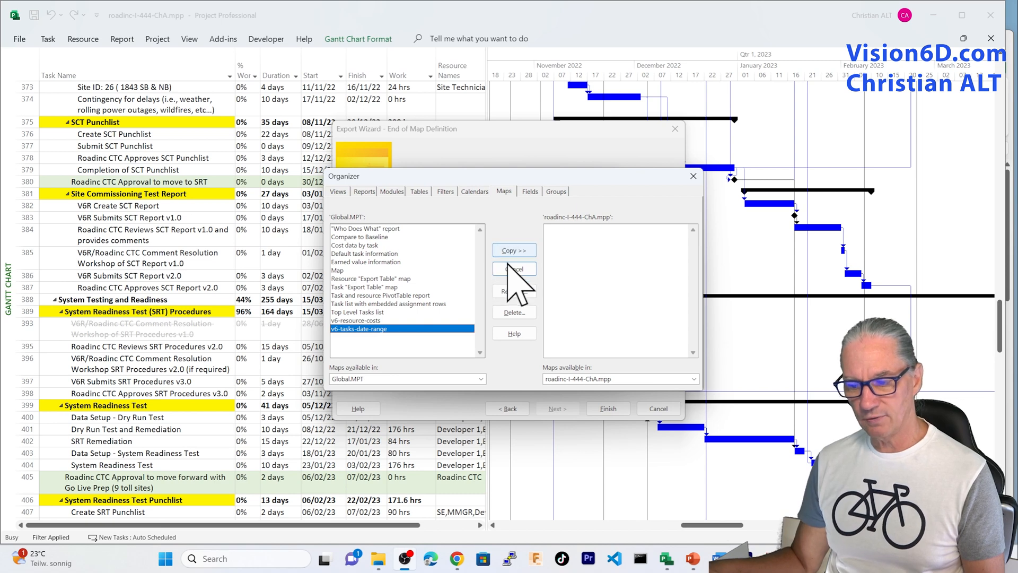
mouse_move(367, 237)
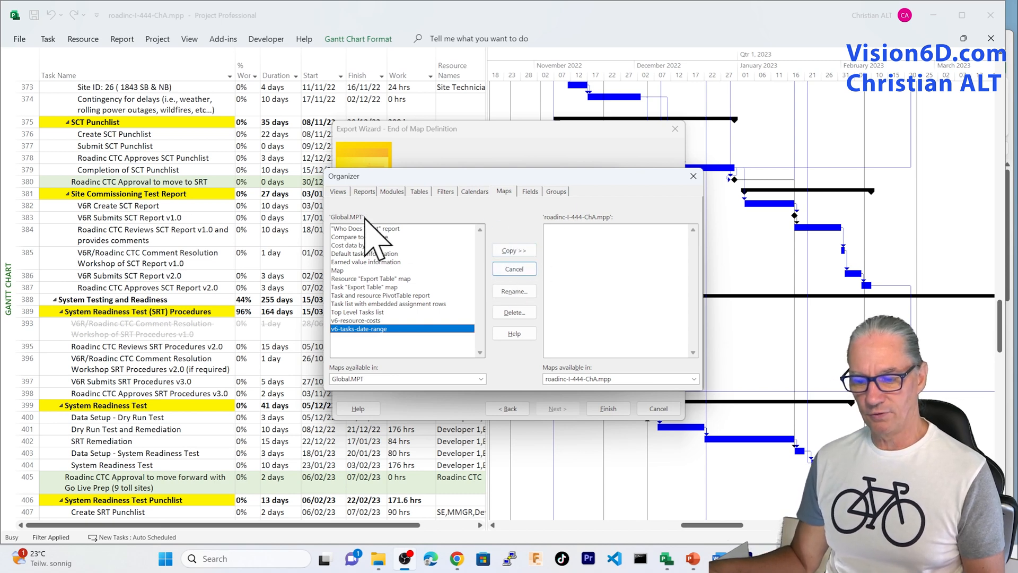
mouse_move(375, 247)
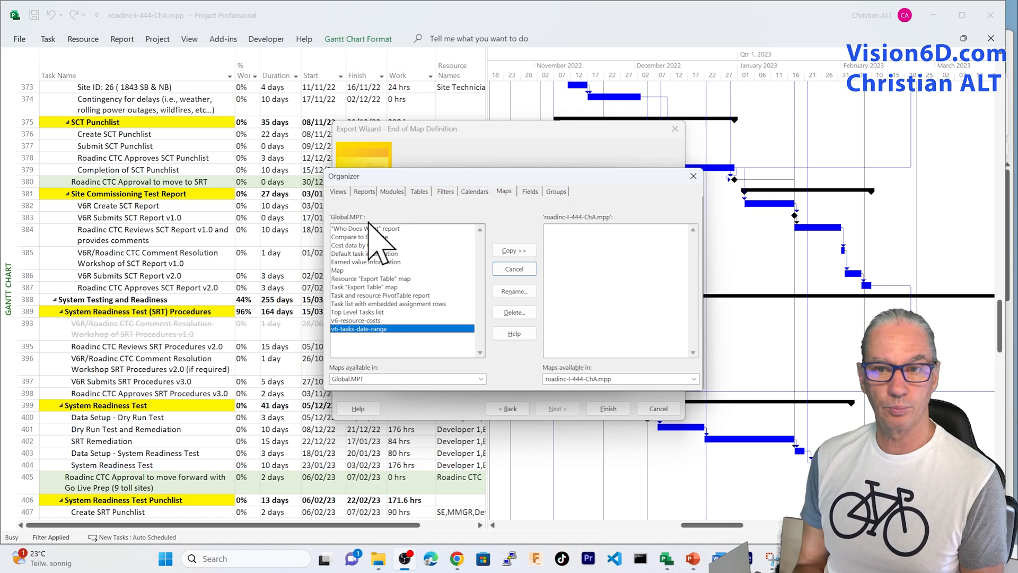
mouse_move(422, 247)
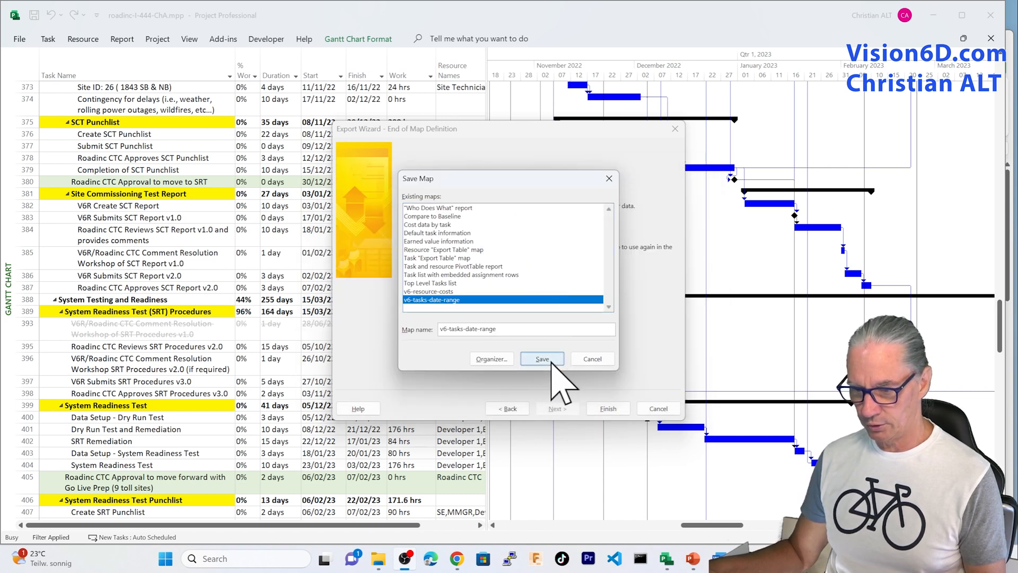
- Save the map v6-tasks-date-range, confirming overwrite of the existing map
click(541, 358)
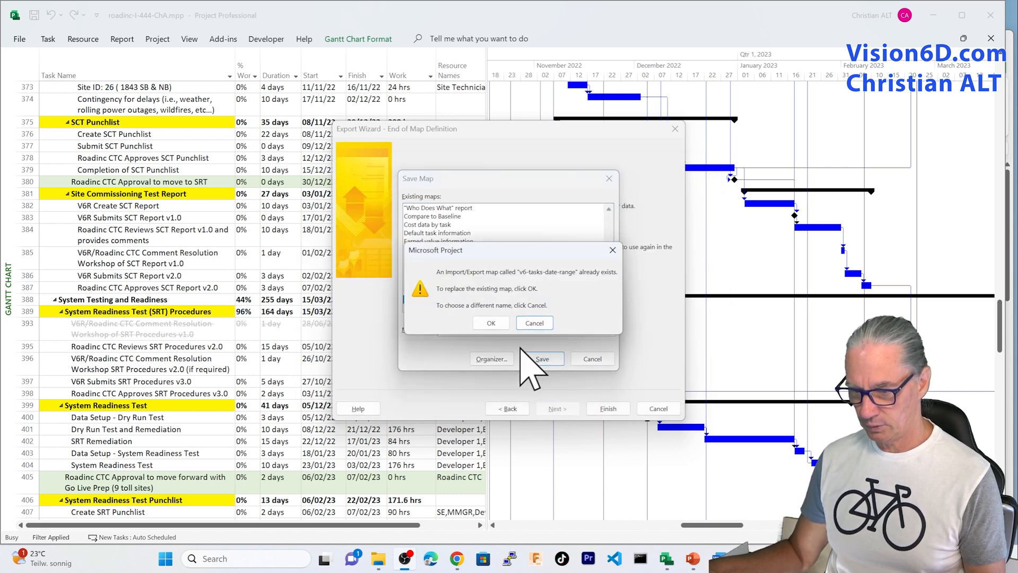
mouse_move(491, 323)
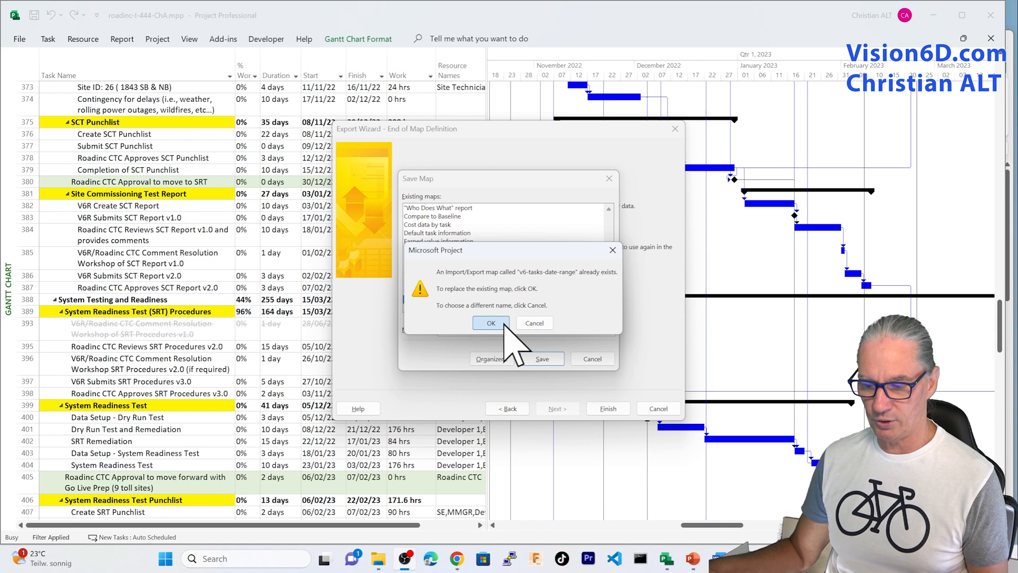
click(491, 323)
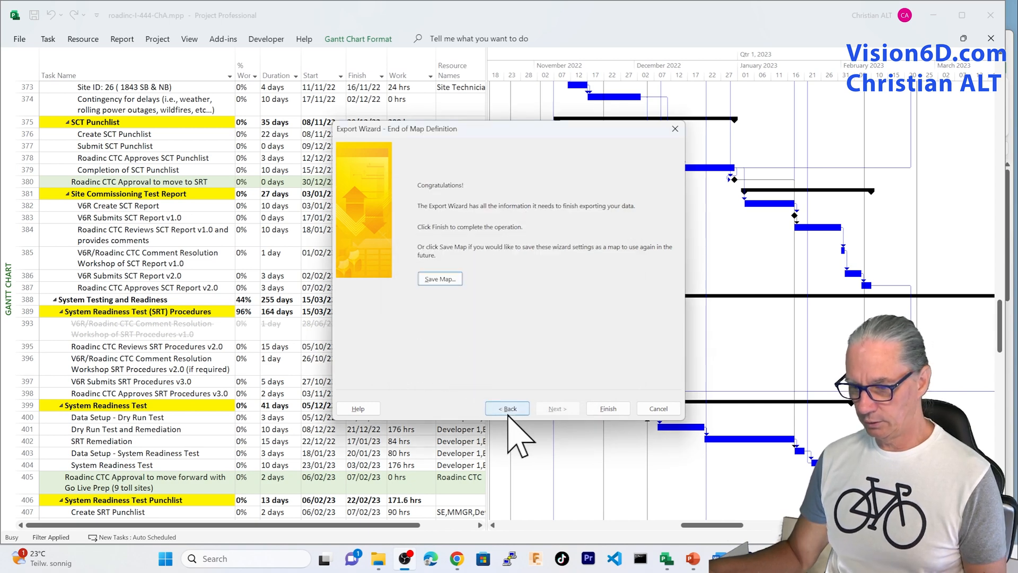
- Back on Task Mapping, set the export filter to Date Range and proceed to the final step
click(506, 409)
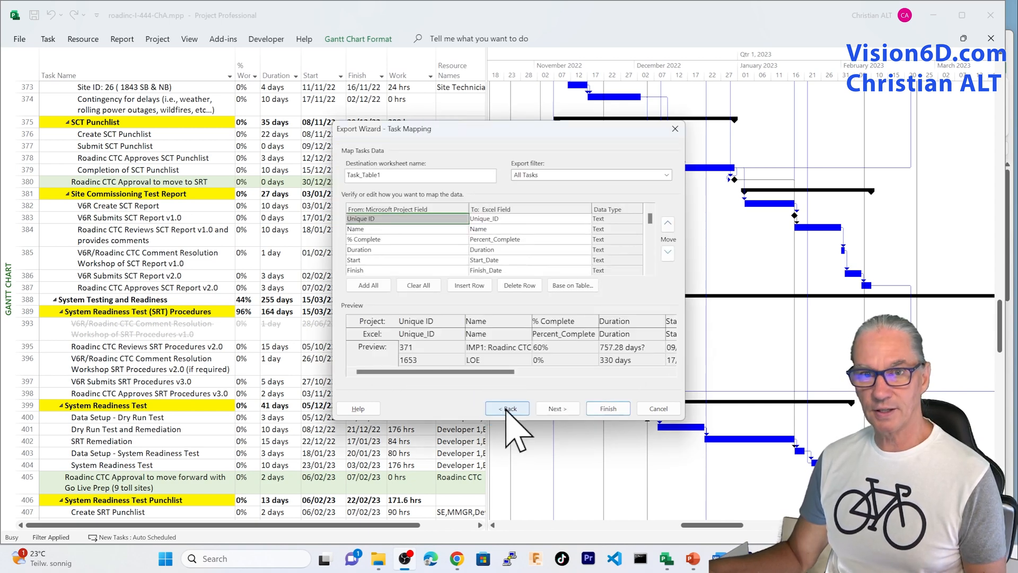
mouse_move(454, 189)
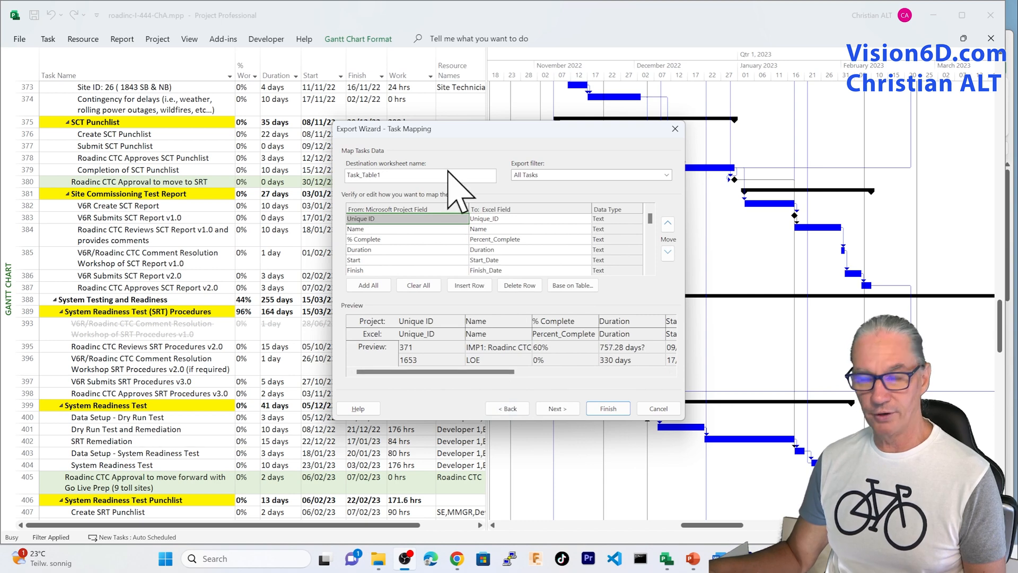
mouse_move(675, 206)
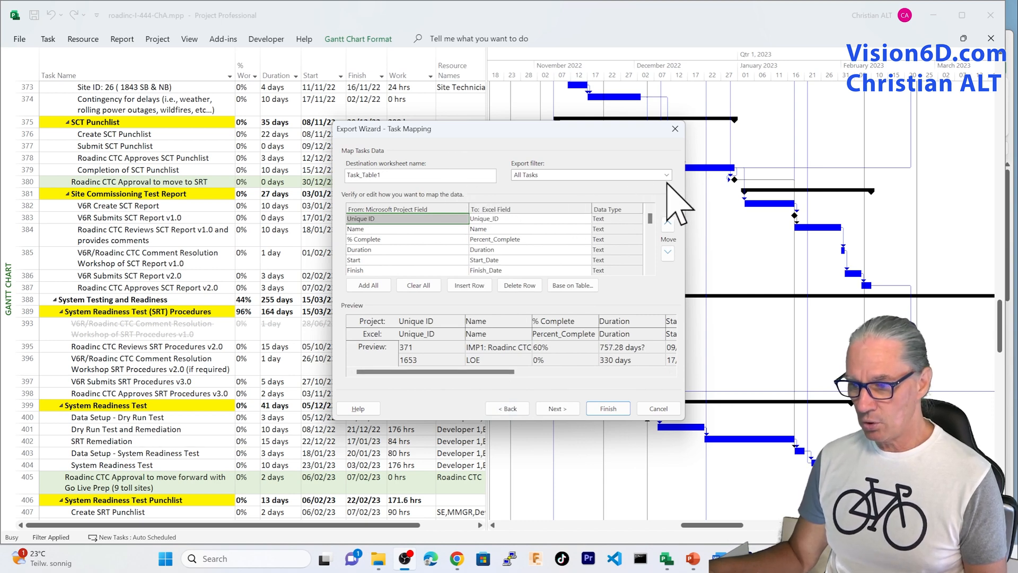
click(663, 174)
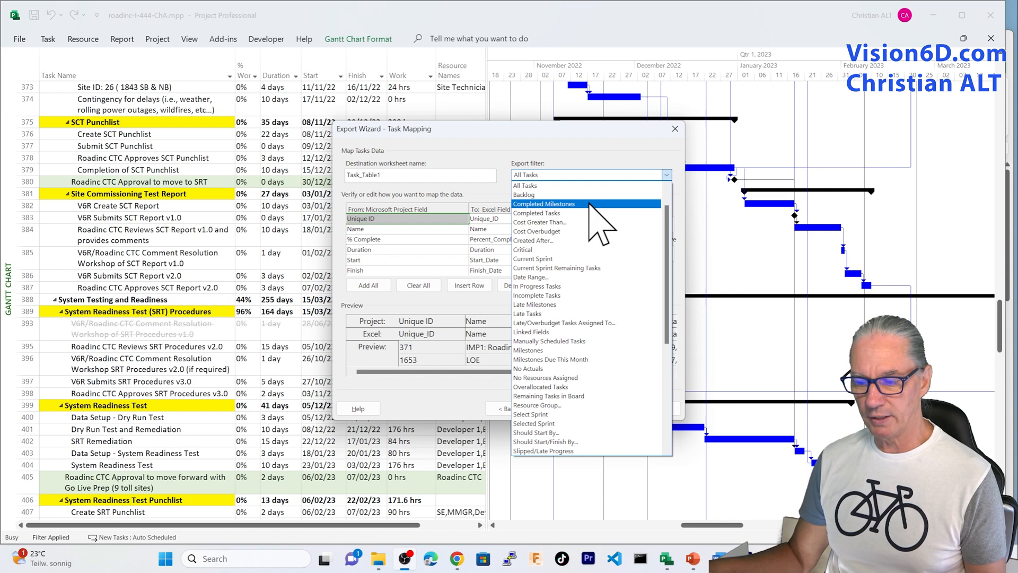
mouse_move(573, 239)
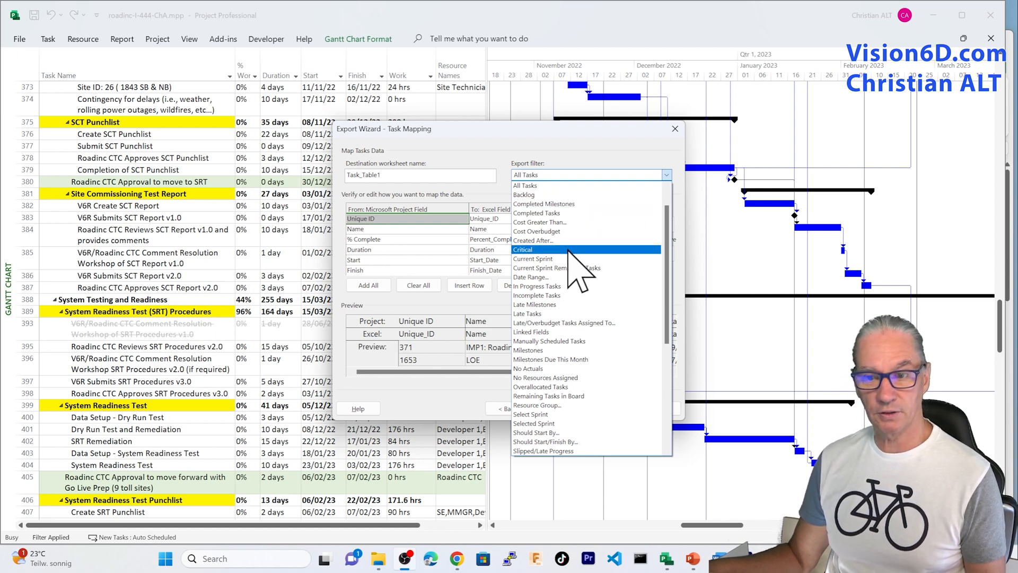
mouse_move(555, 259)
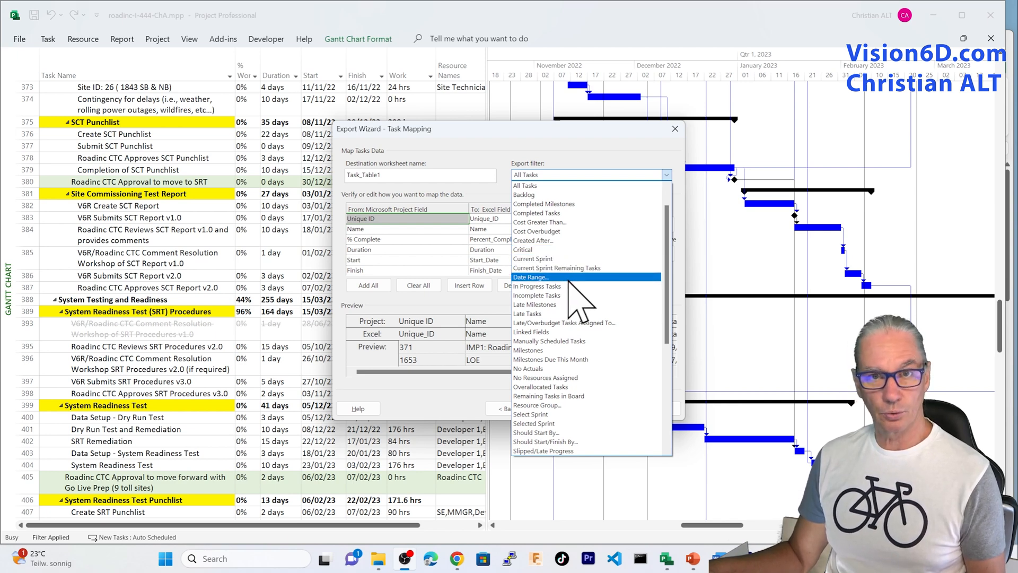
mouse_move(576, 306)
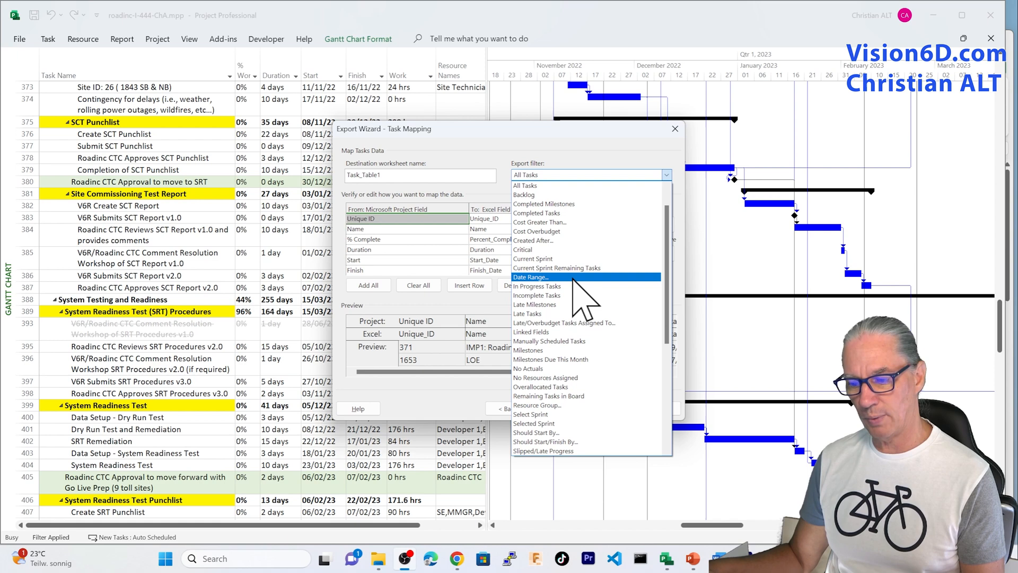
click(531, 277)
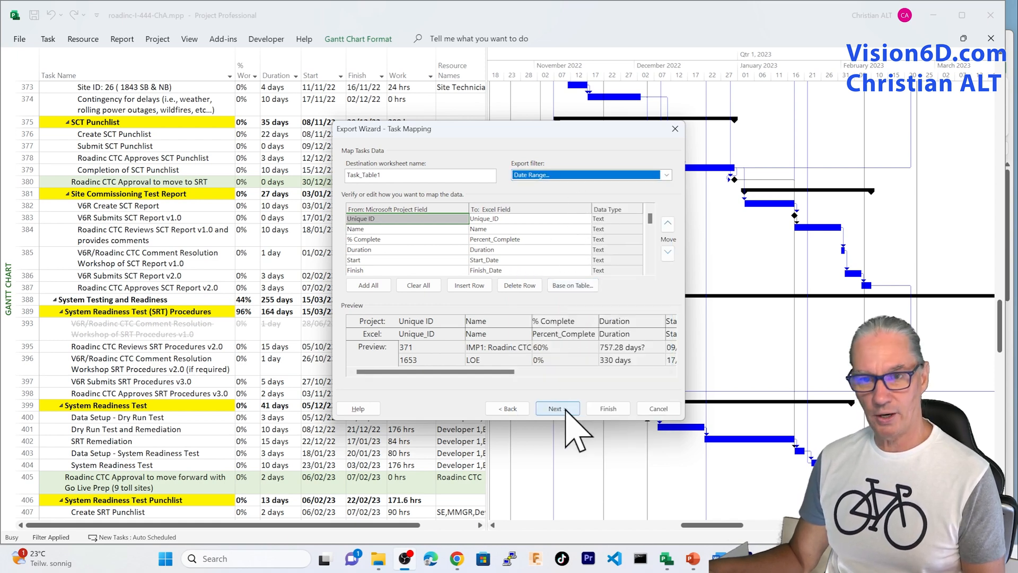
click(557, 407)
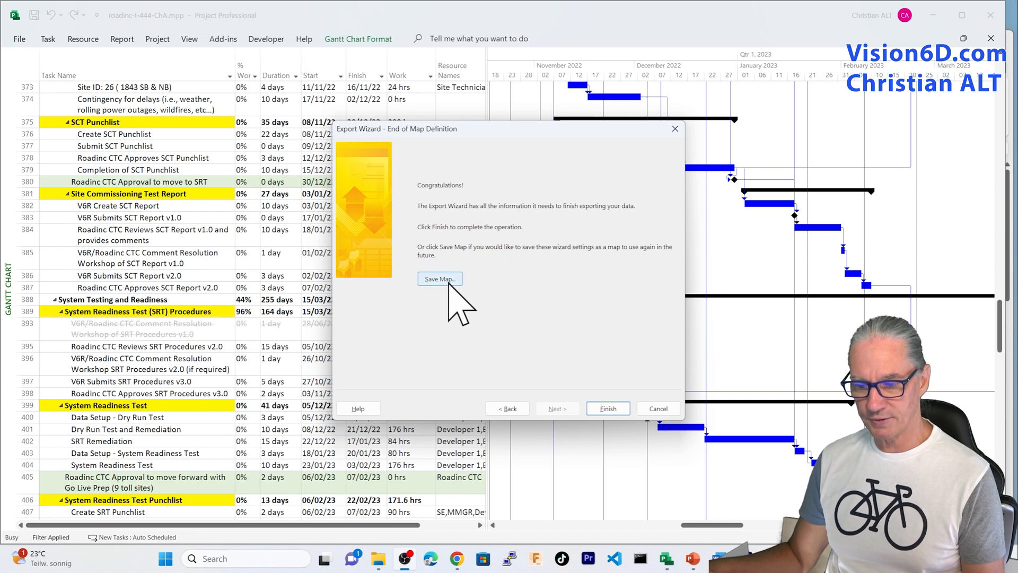
- Re-save the map as v6-tasks-date-range, overwriting the existing one, and finish the wizard
click(440, 279)
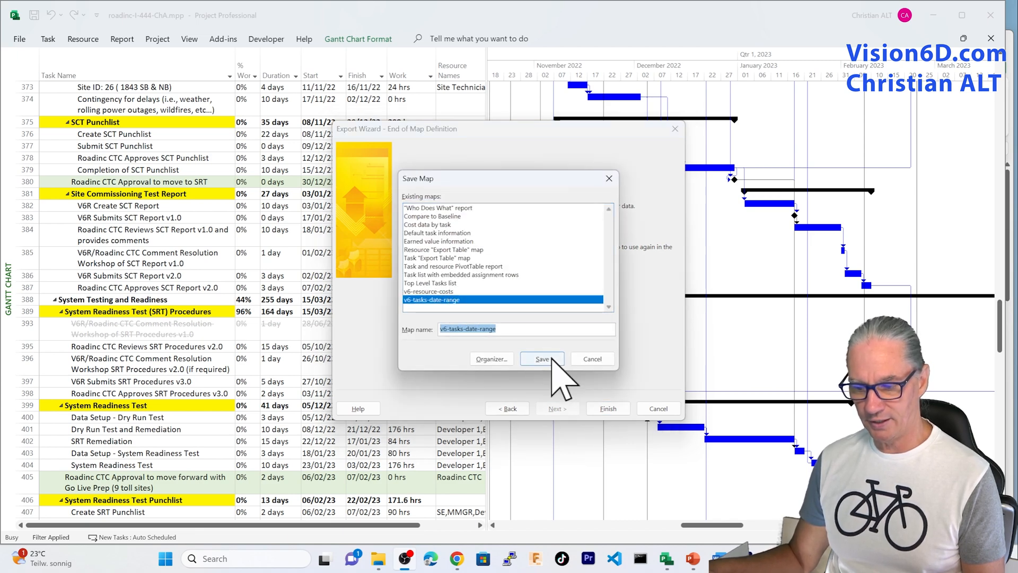
click(541, 358)
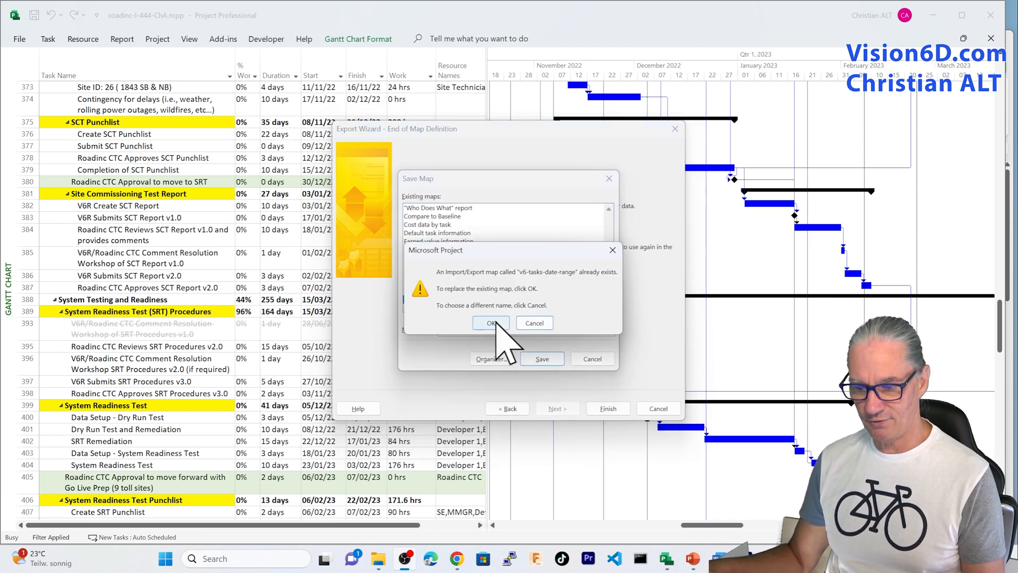
click(491, 323)
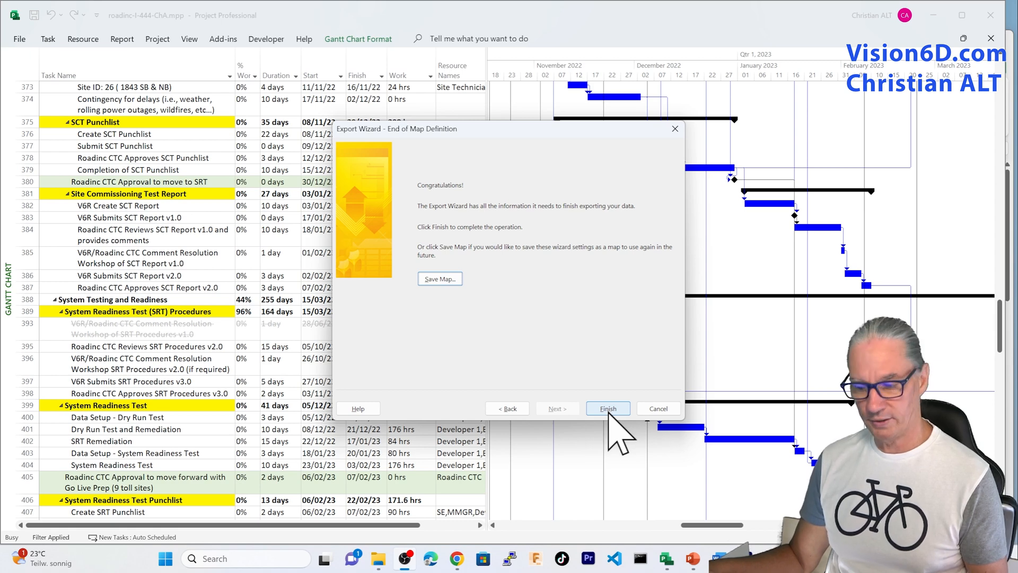
click(608, 408)
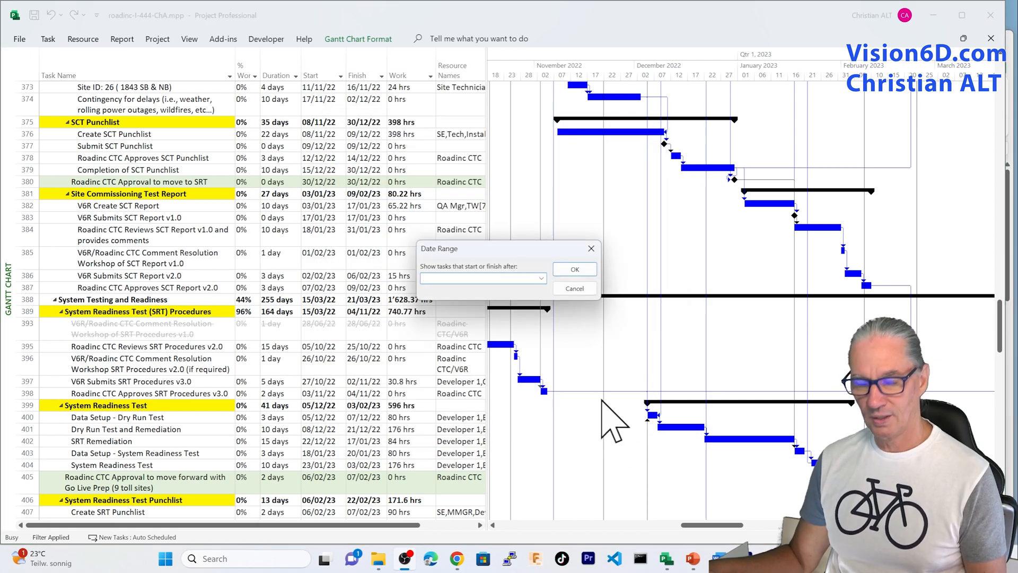
mouse_move(527, 324)
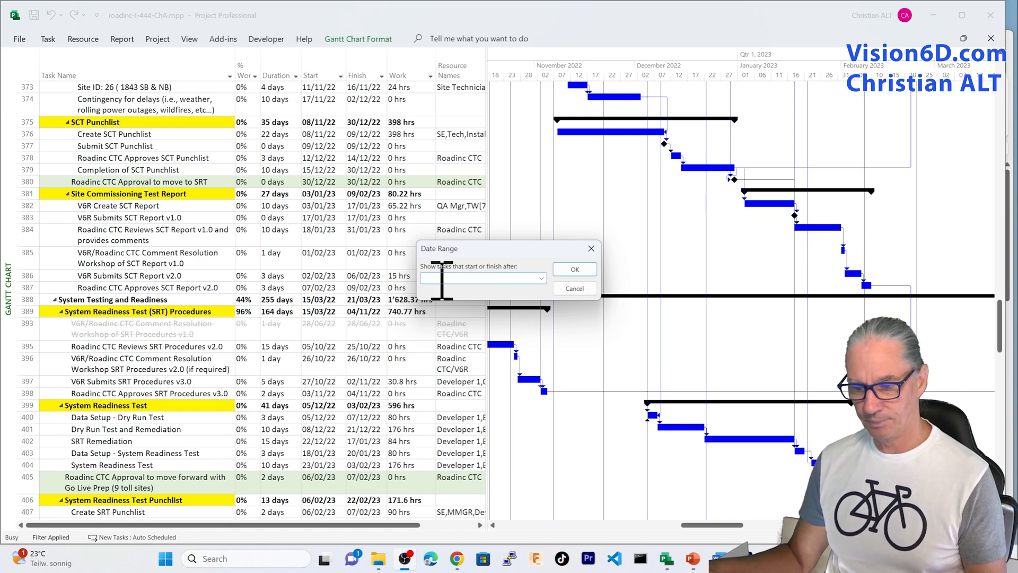
- Enter the export date range from 27/10 to 31/12/22
text(2)
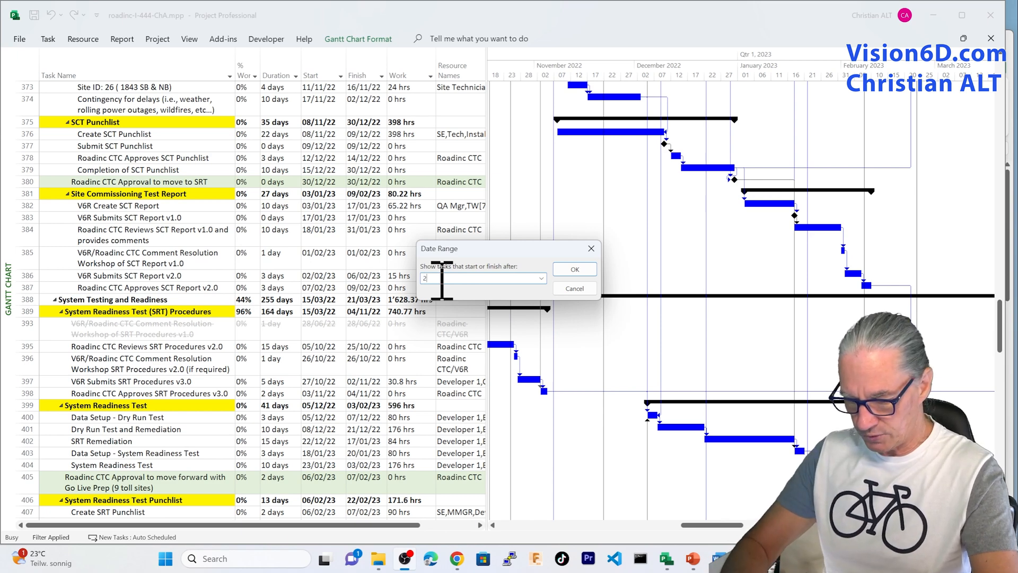
text(7)
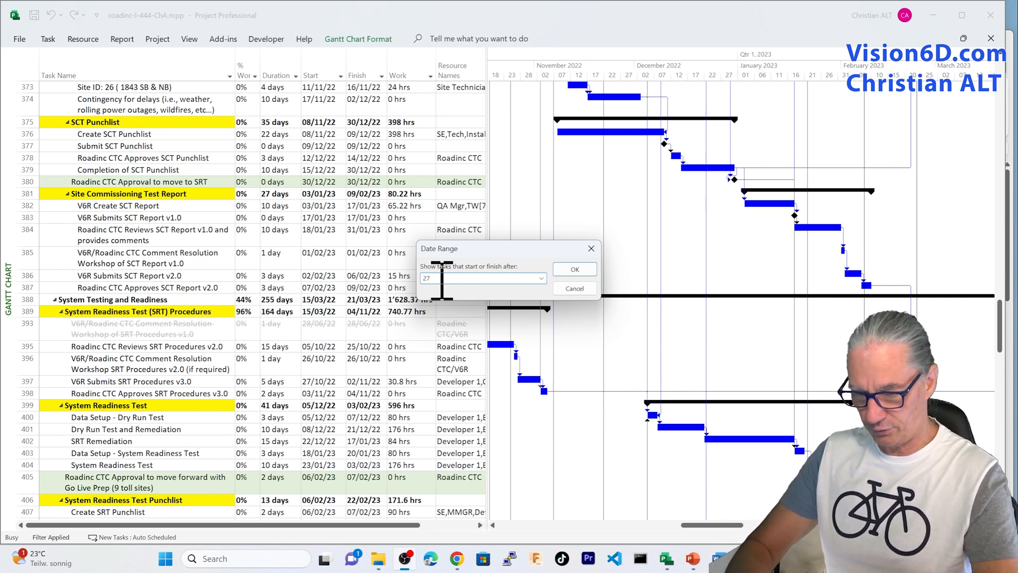
text(/)
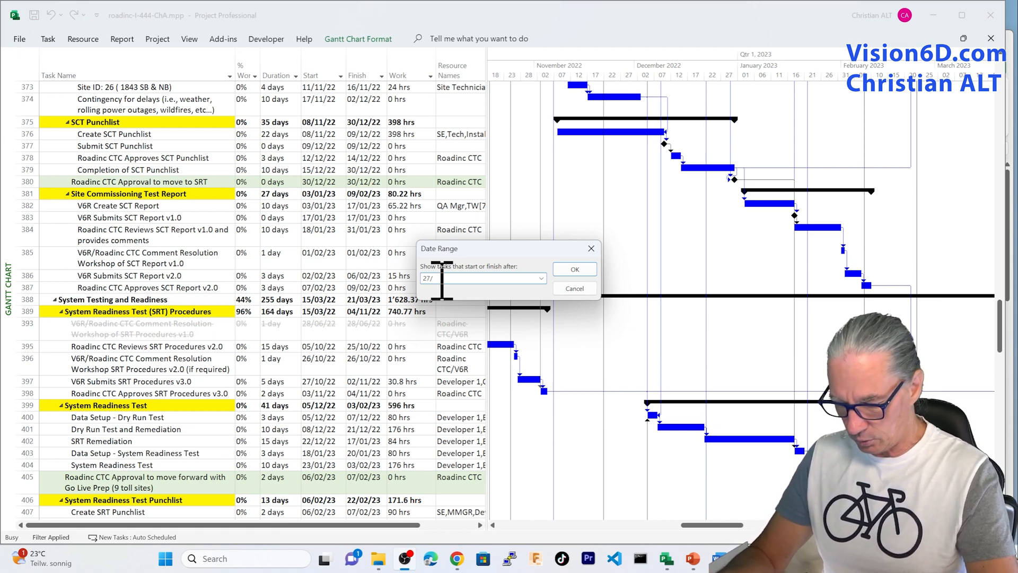
text(10)
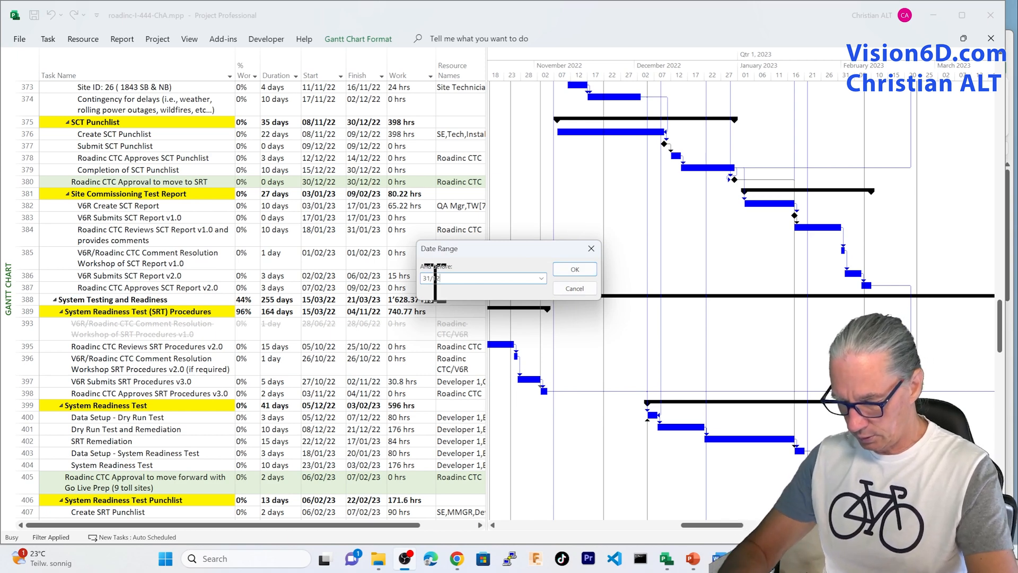
text(22)
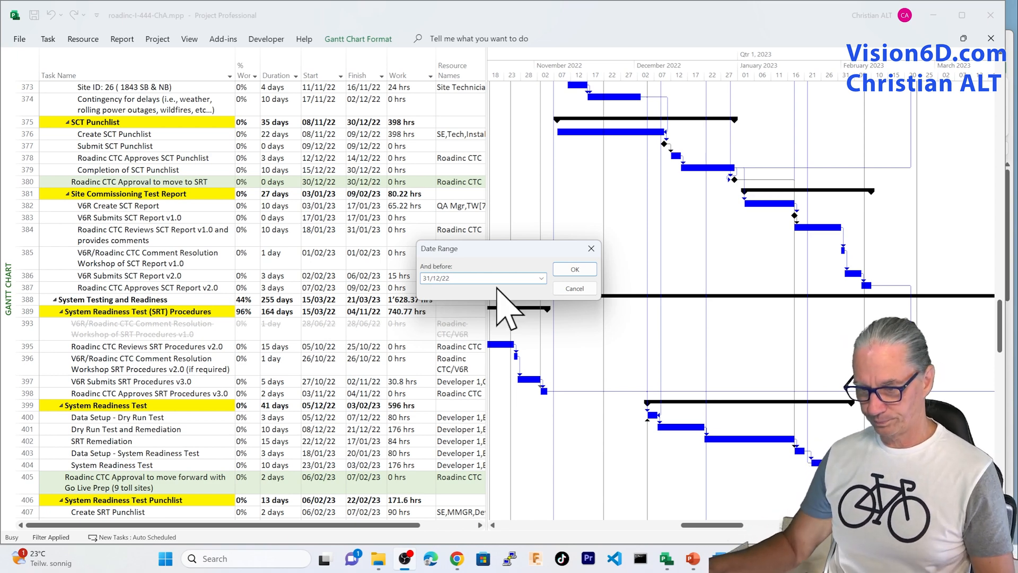
click(574, 269)
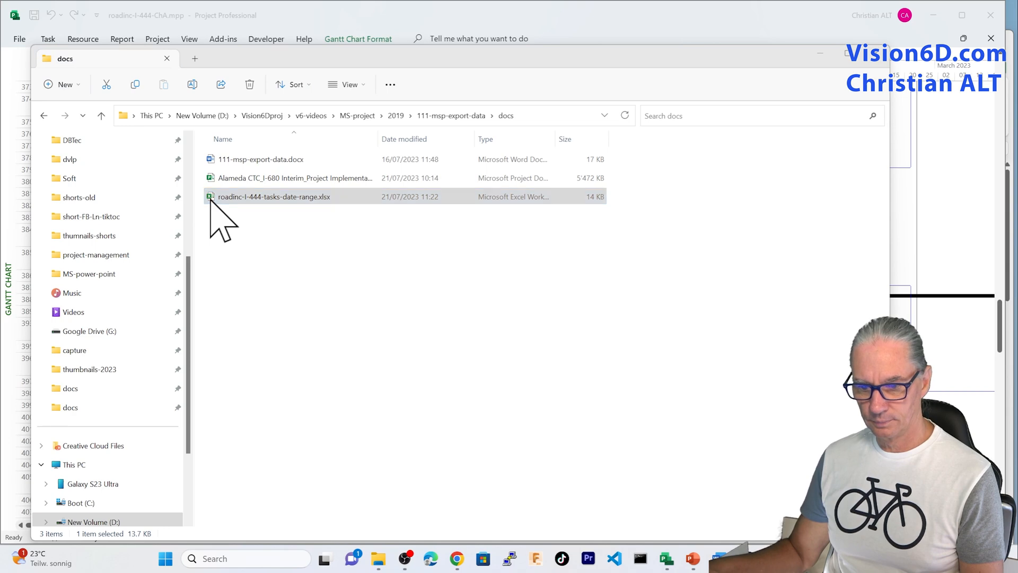
- Open roadinc-I-444-tasks-date-range.xlsx from the docs folder
double_click(275, 196)
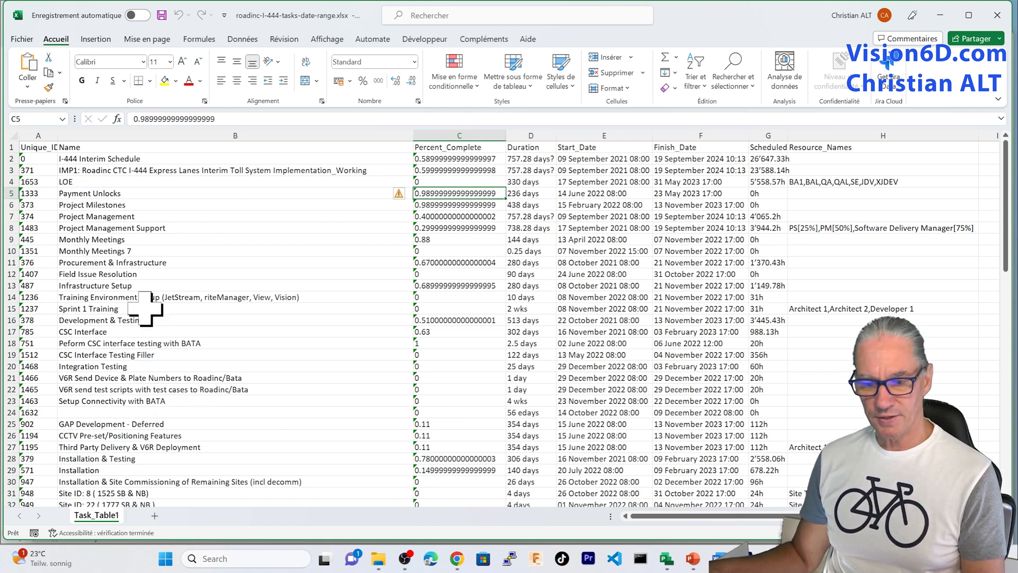
click(37, 147)
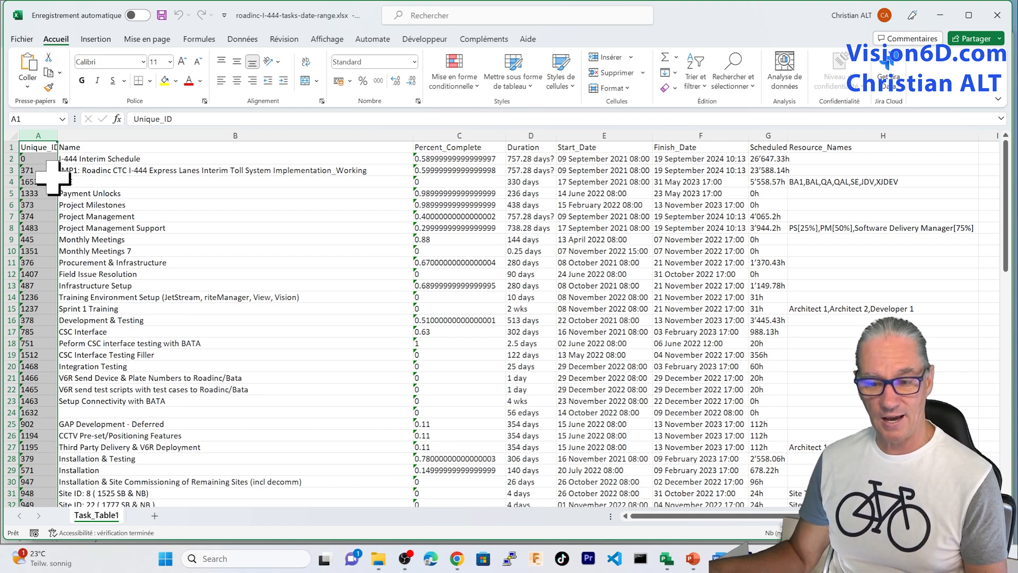
click(235, 147)
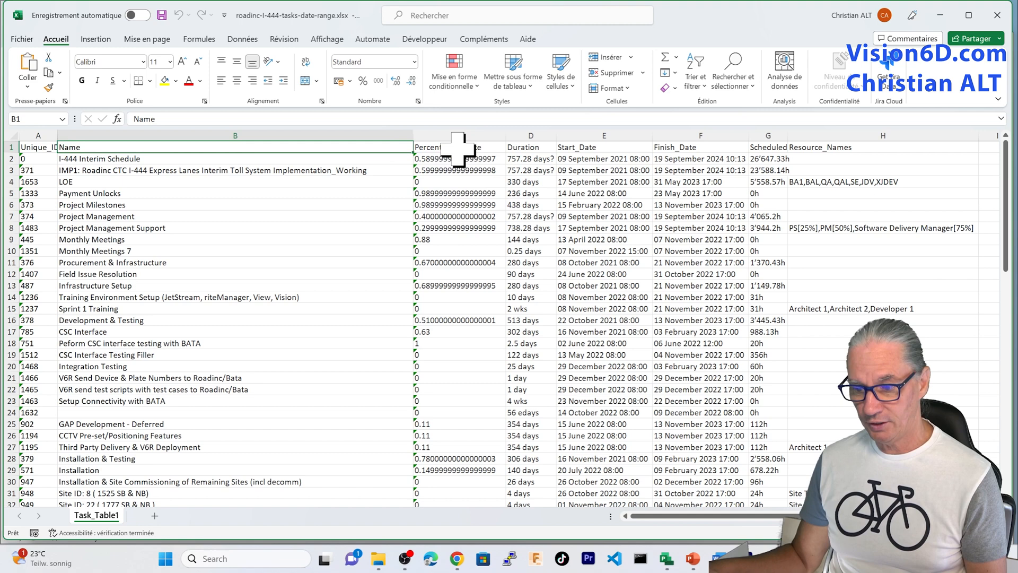
click(460, 147)
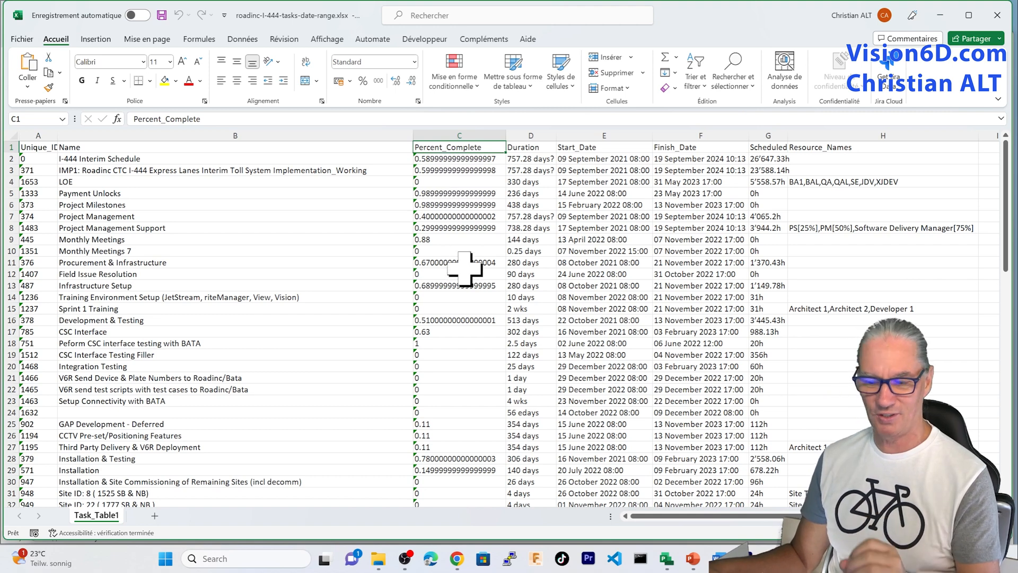
mouse_move(457, 431)
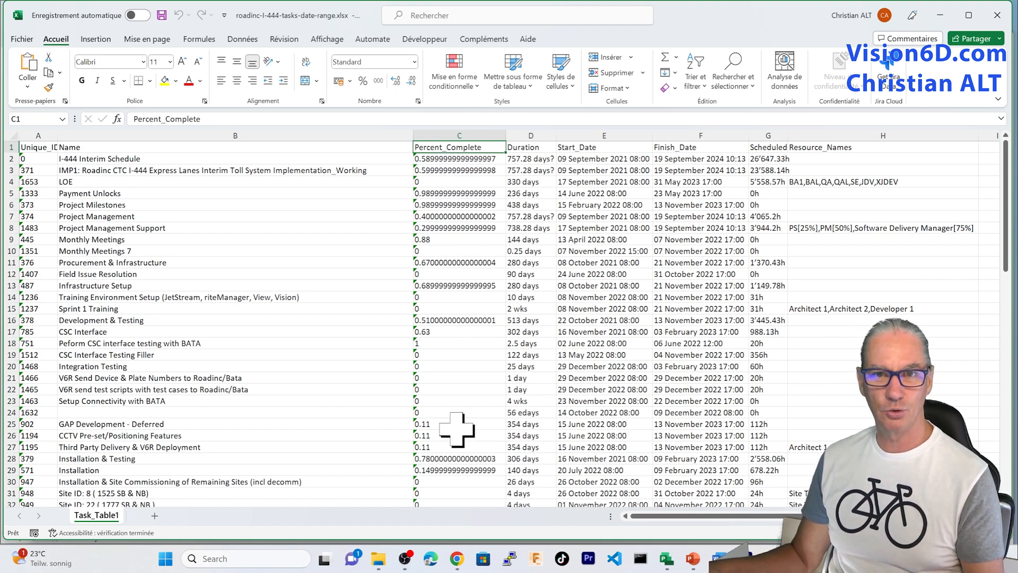
mouse_move(481, 223)
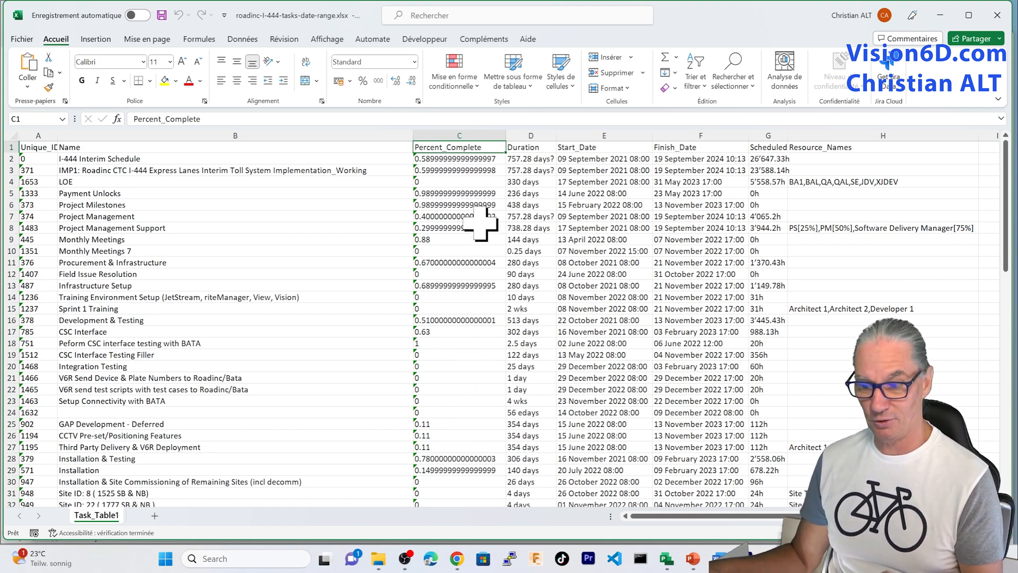
mouse_move(480, 195)
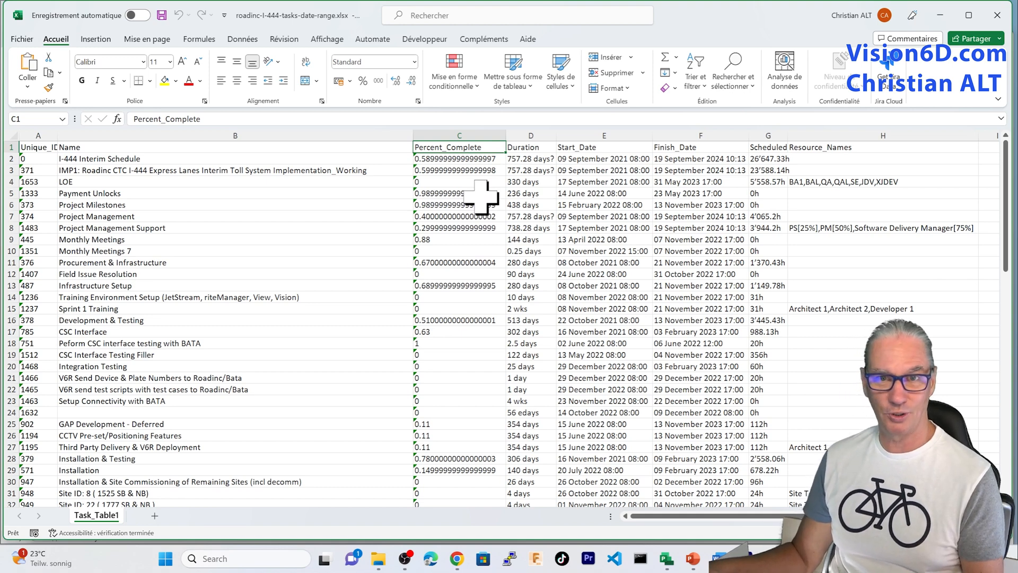